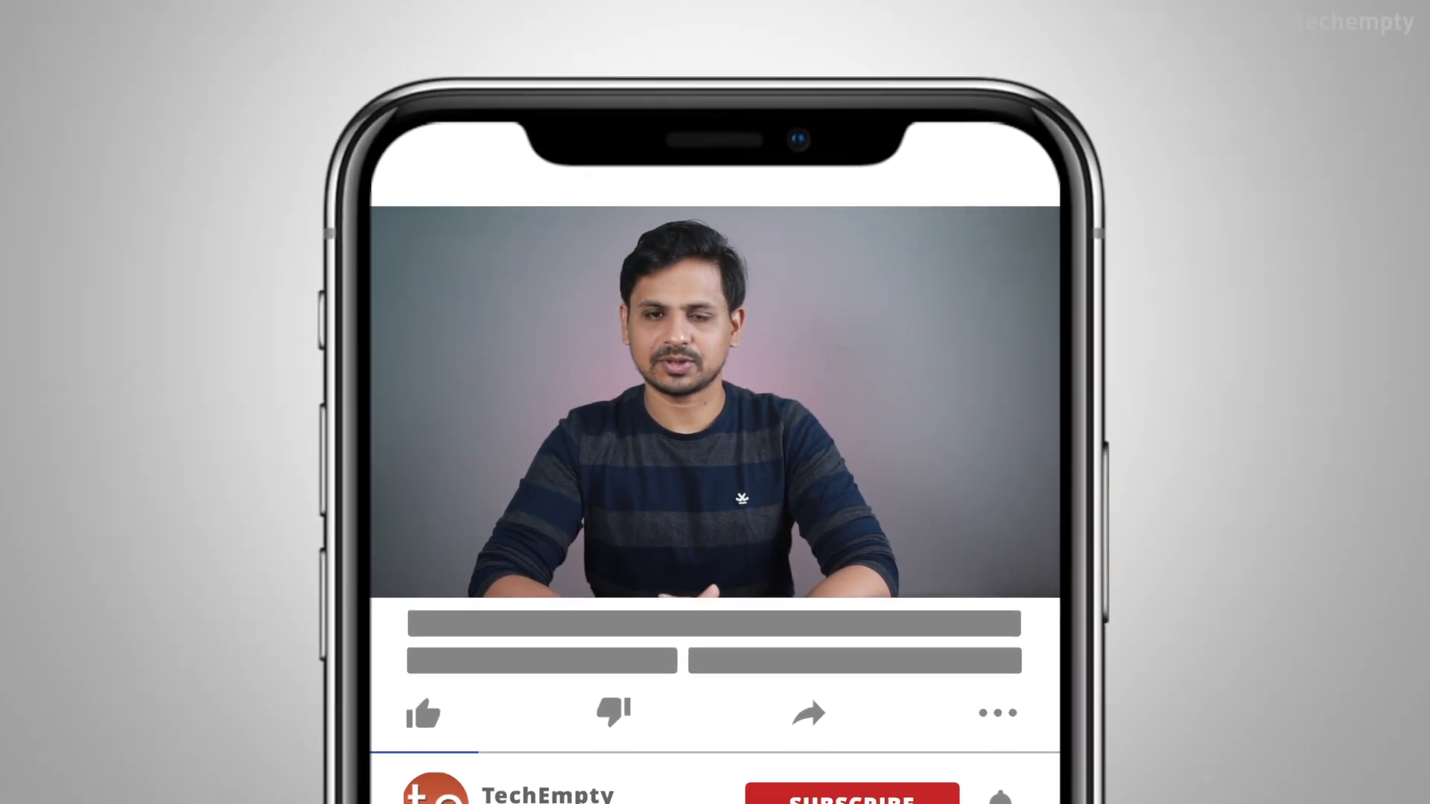
Save the cropped Photos-icon screenshot and confirm it appears in Photos Recents.
{"action": "left_click", "coordinate": [852, 802]}
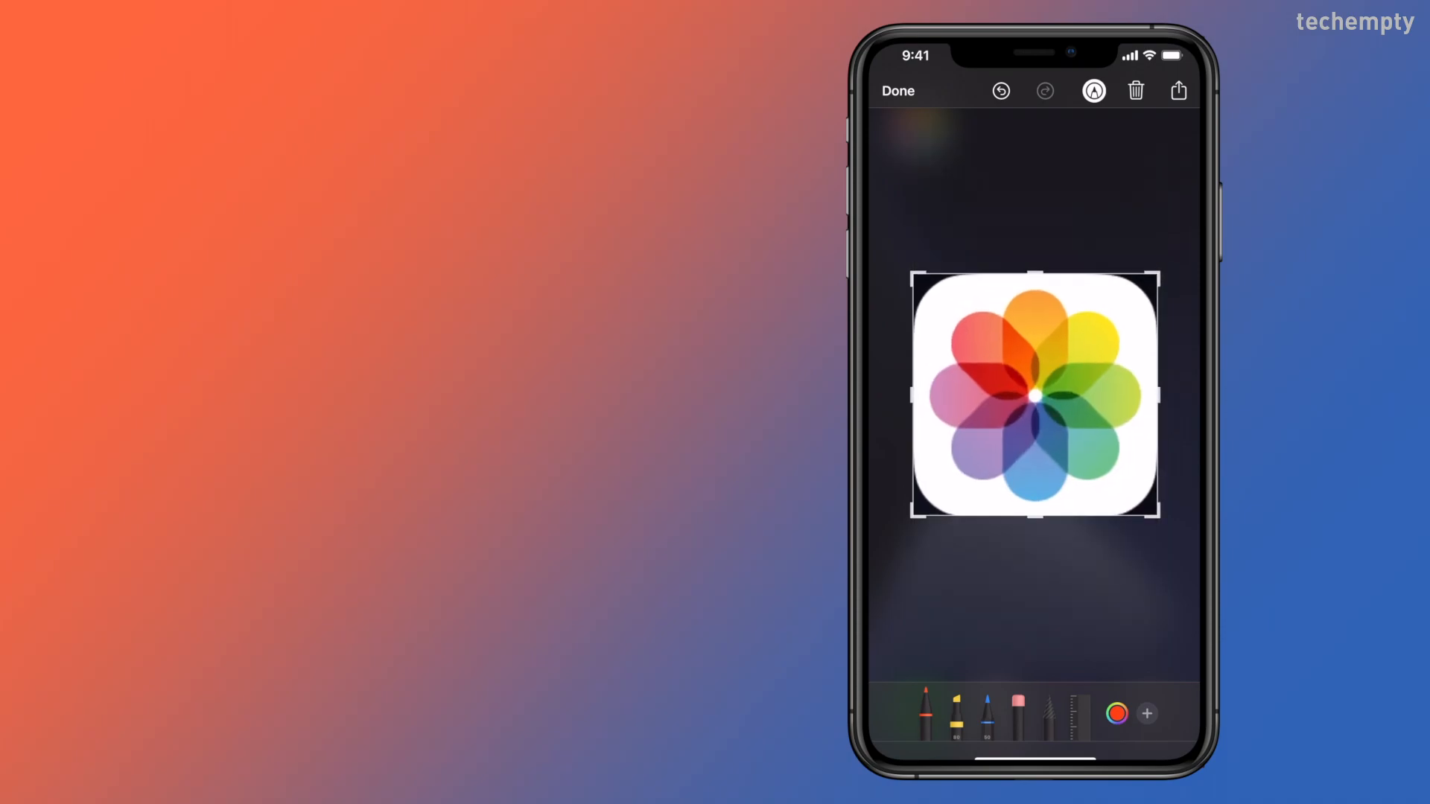
{"action": "left_click", "coordinate": [1177, 91]}
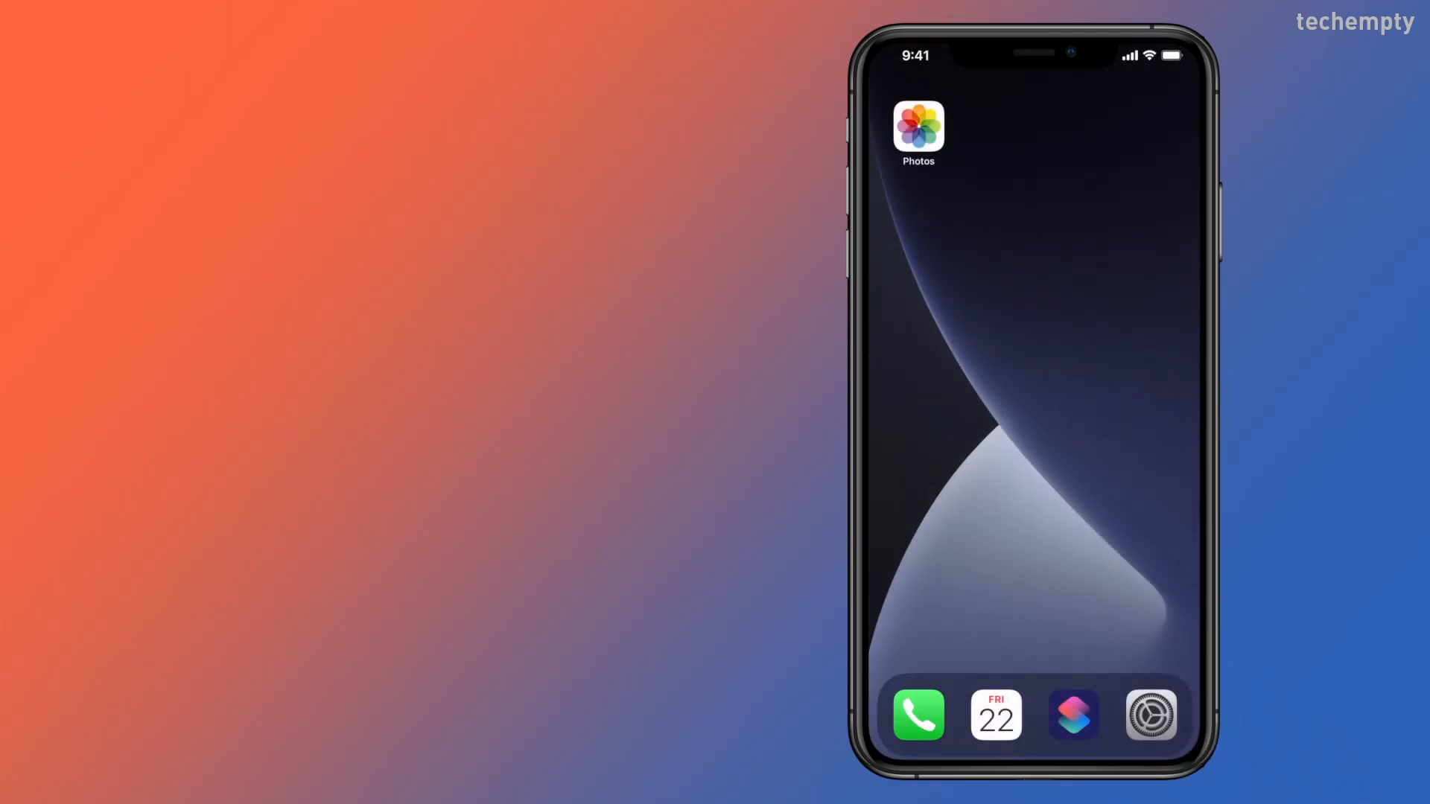
{"action": "left_click", "coordinate": [916, 127]}
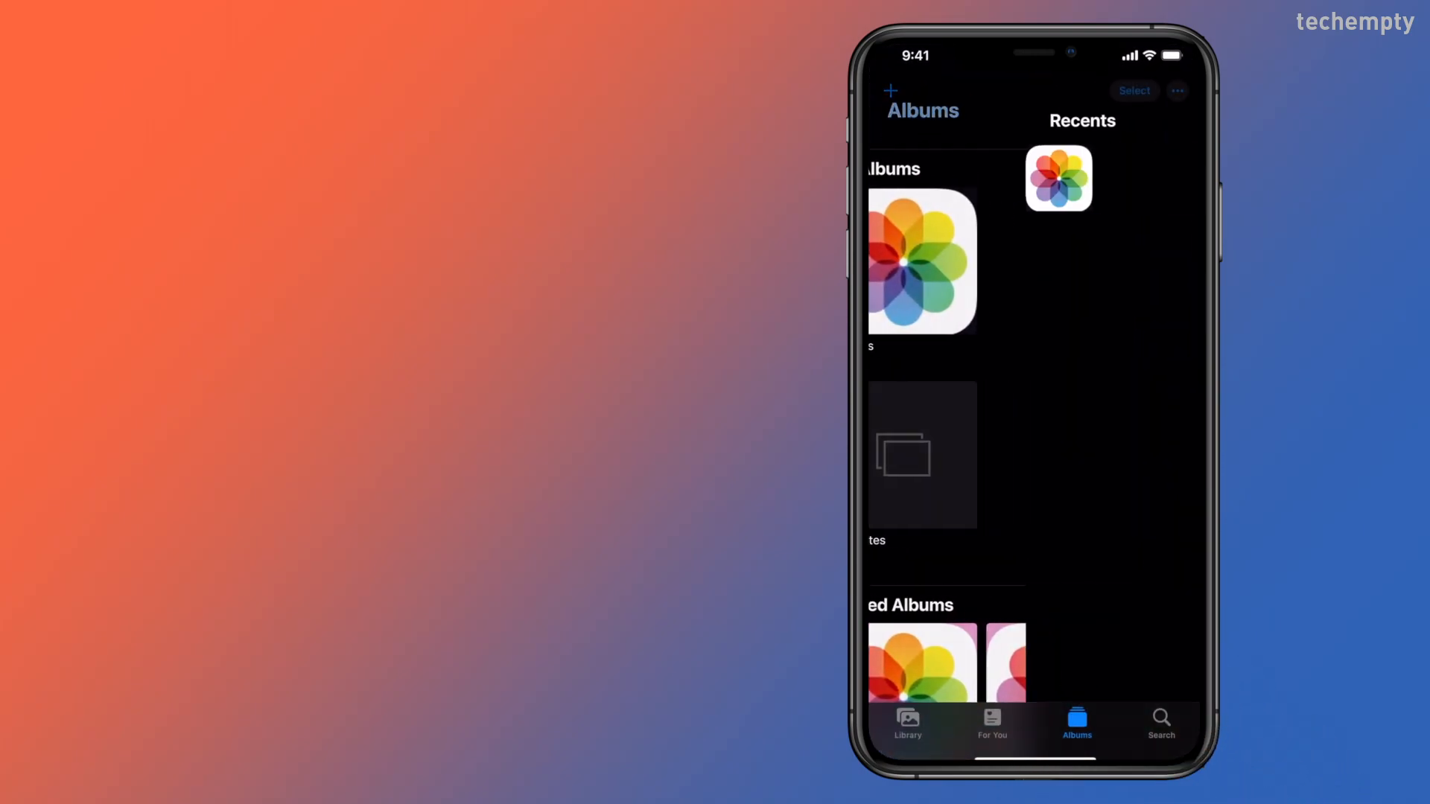
{"action": "left_click", "coordinate": [1058, 179]}
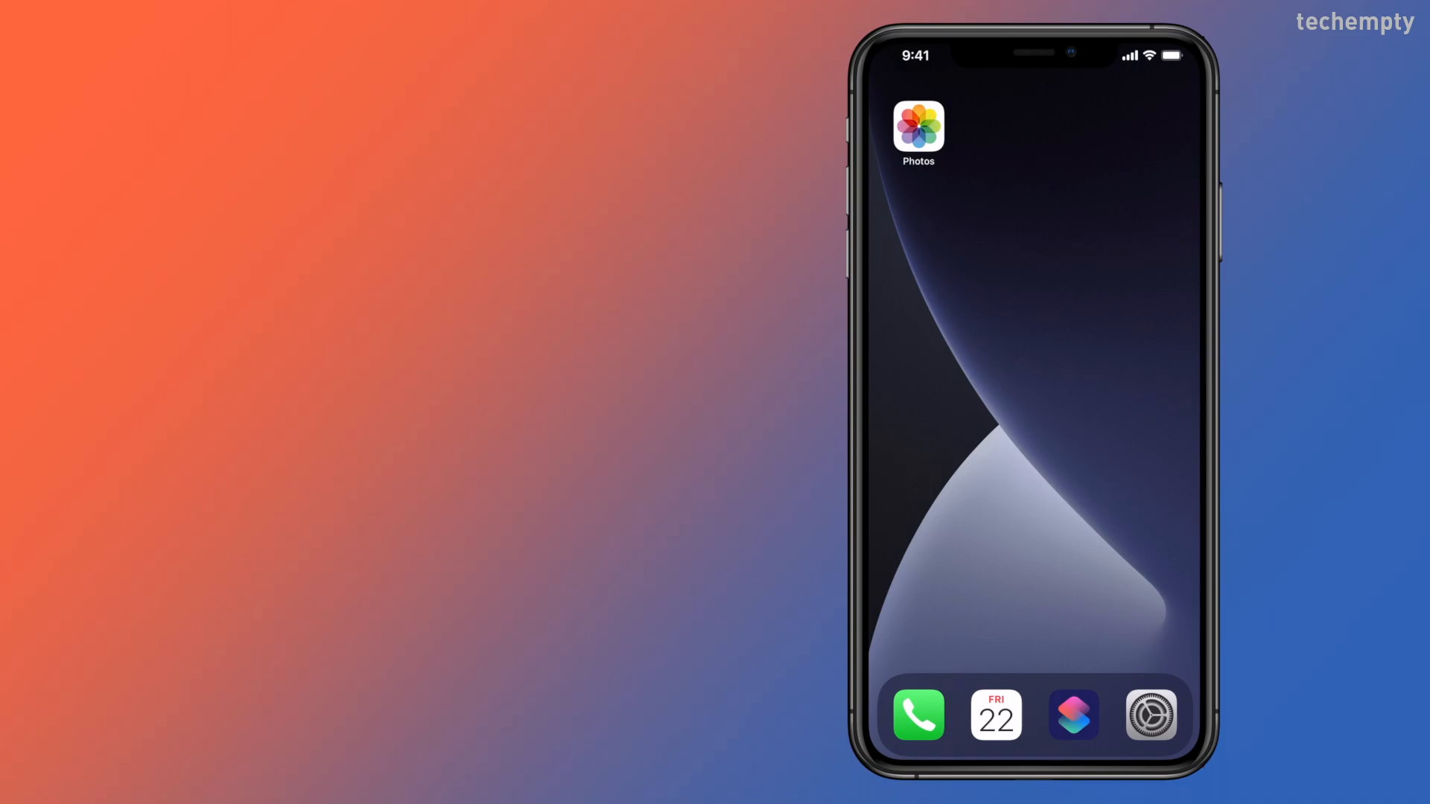
Start a new shortcut in Shortcuts and name it 'Photos'.
{"action": "left_click", "coordinate": [1073, 715]}
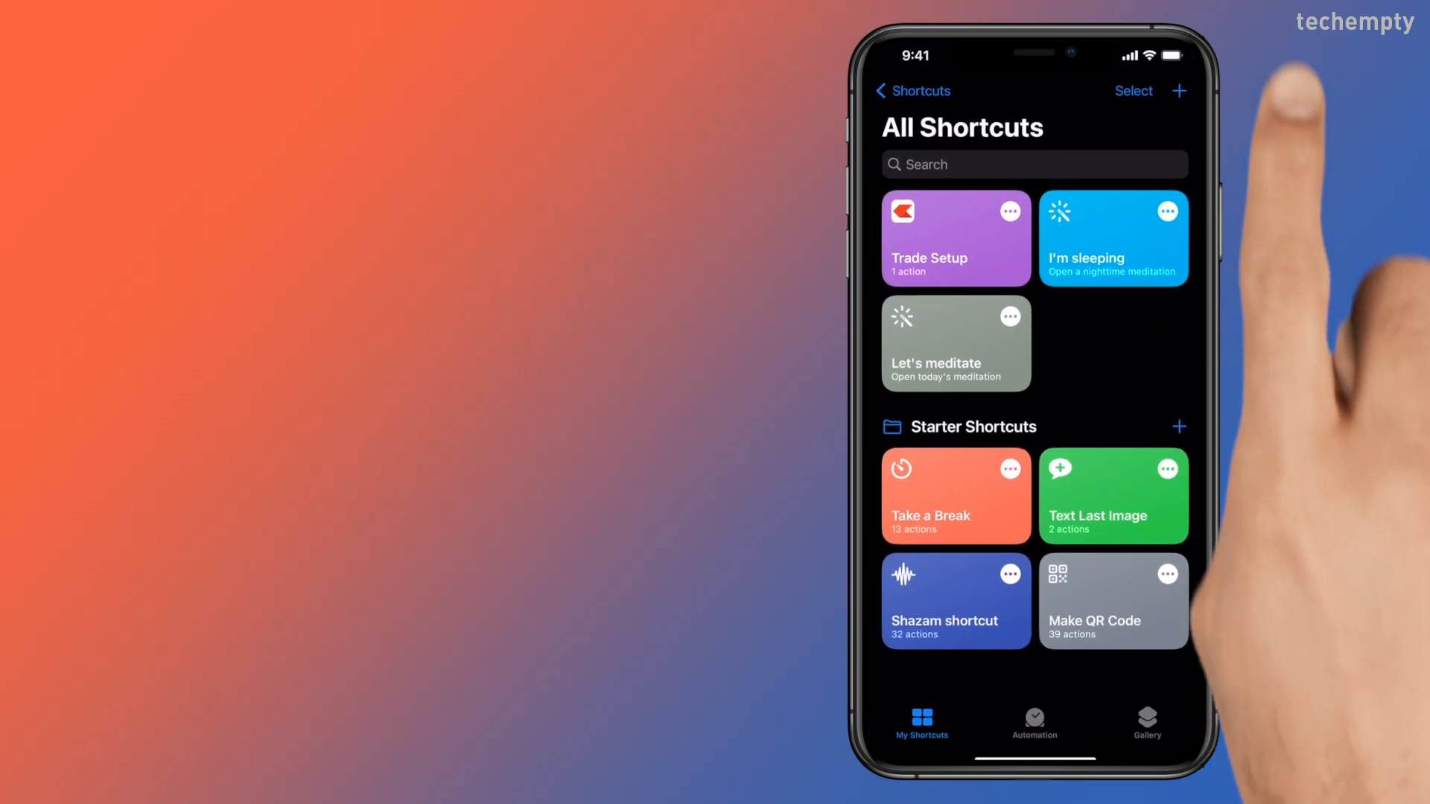
{"action": "left_click", "coordinate": [1177, 90]}
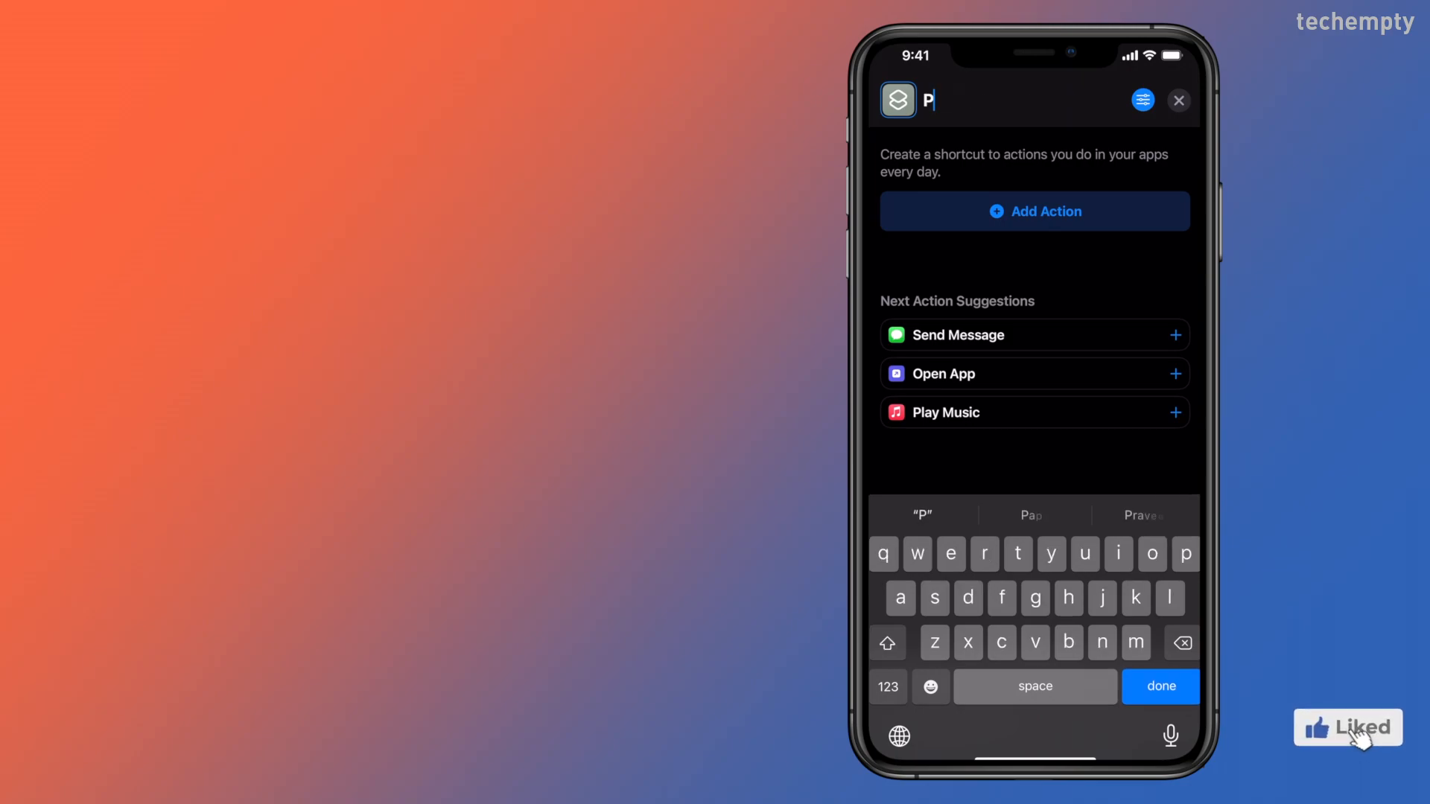
{"action": "type", "text": "hotos"}
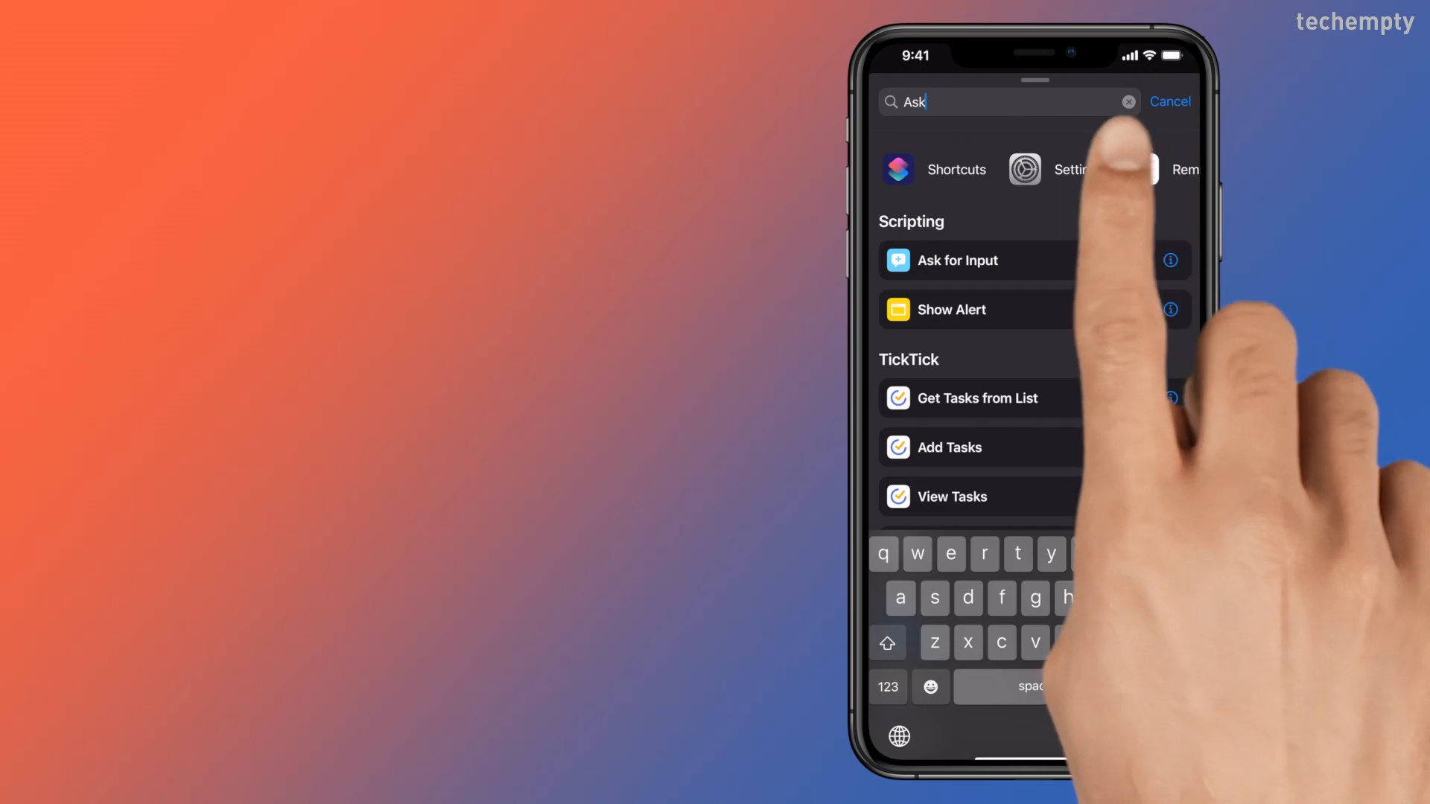
{"action": "left_click", "coordinate": [958, 259]}
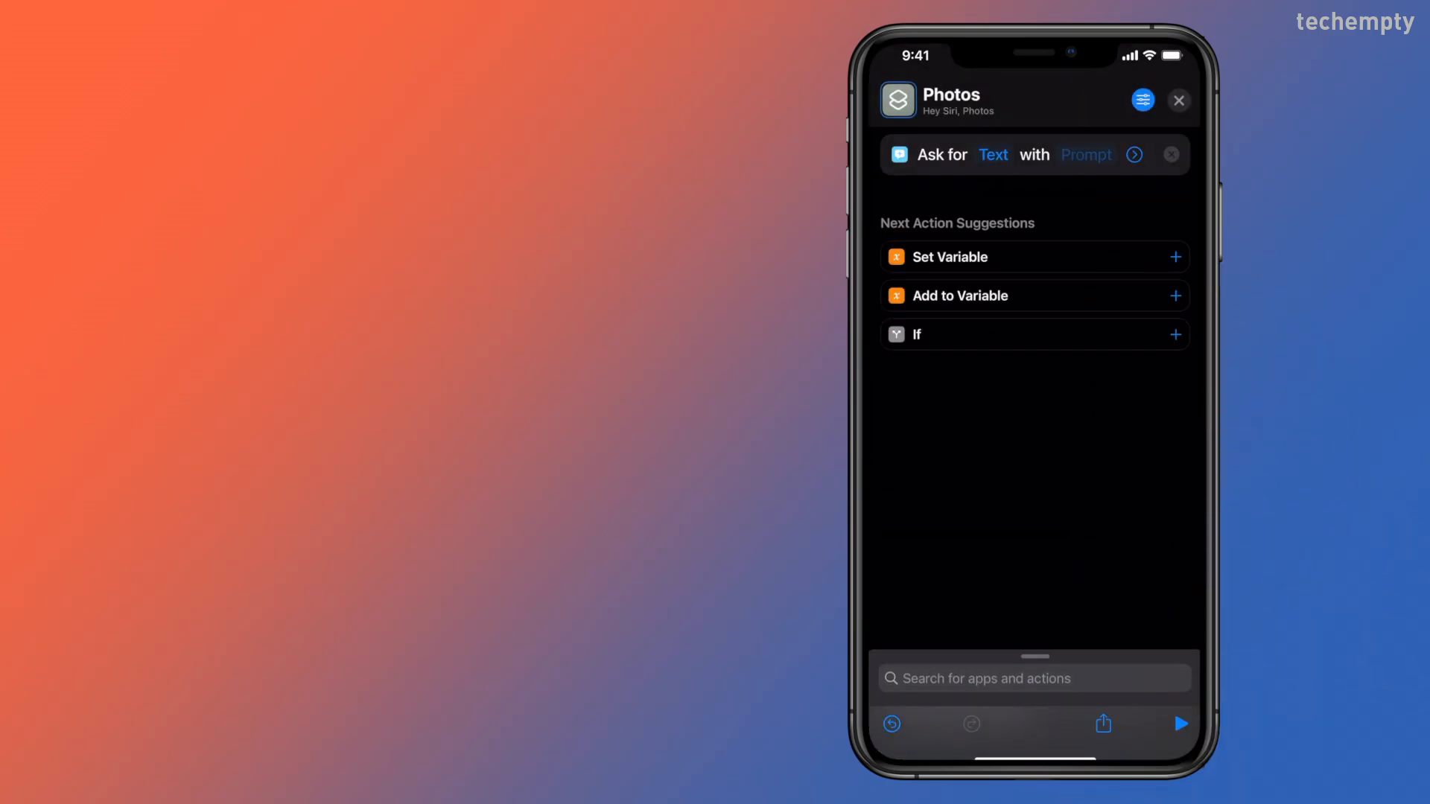
{"action": "left_click", "coordinate": [992, 154]}
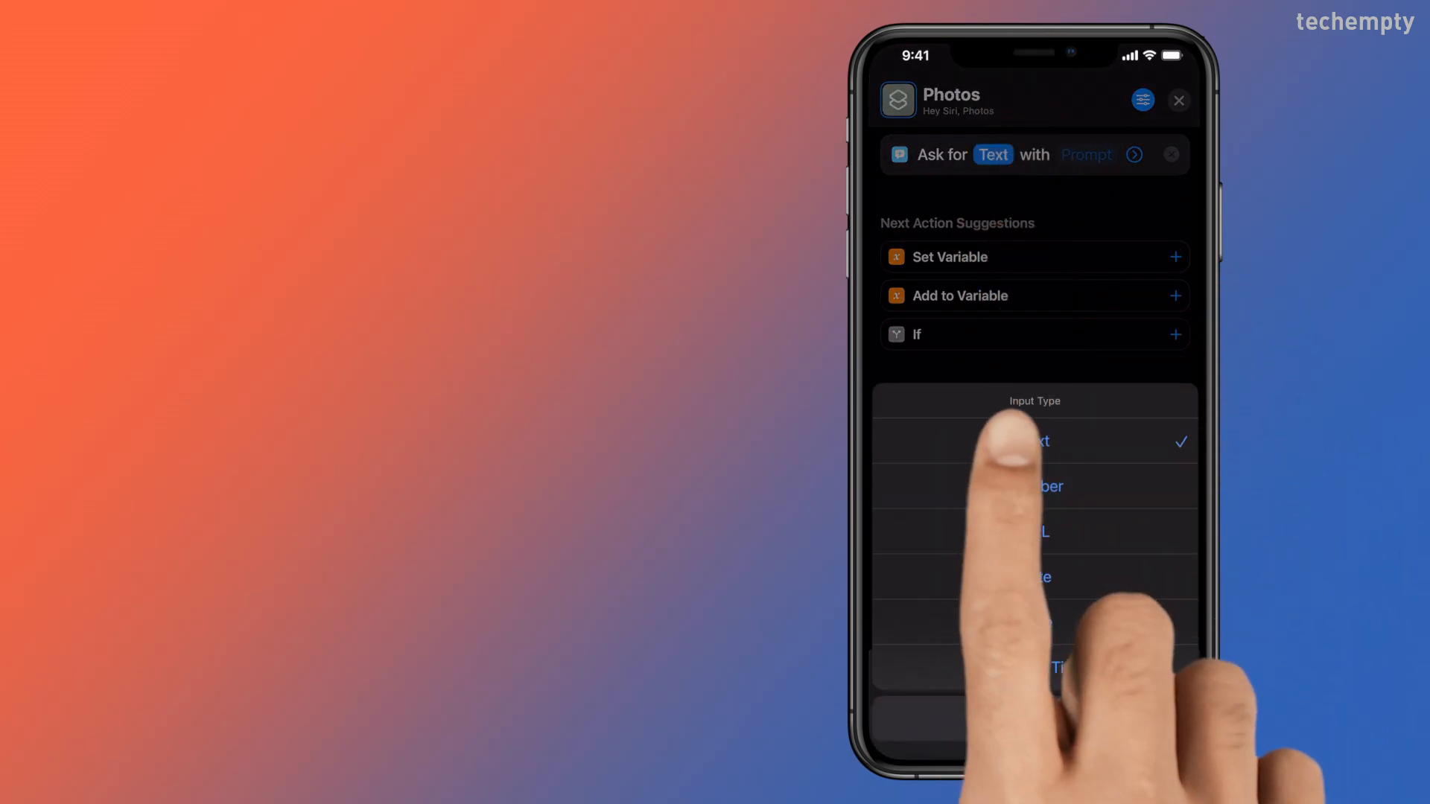
{"action": "left_click", "coordinate": [1031, 486]}
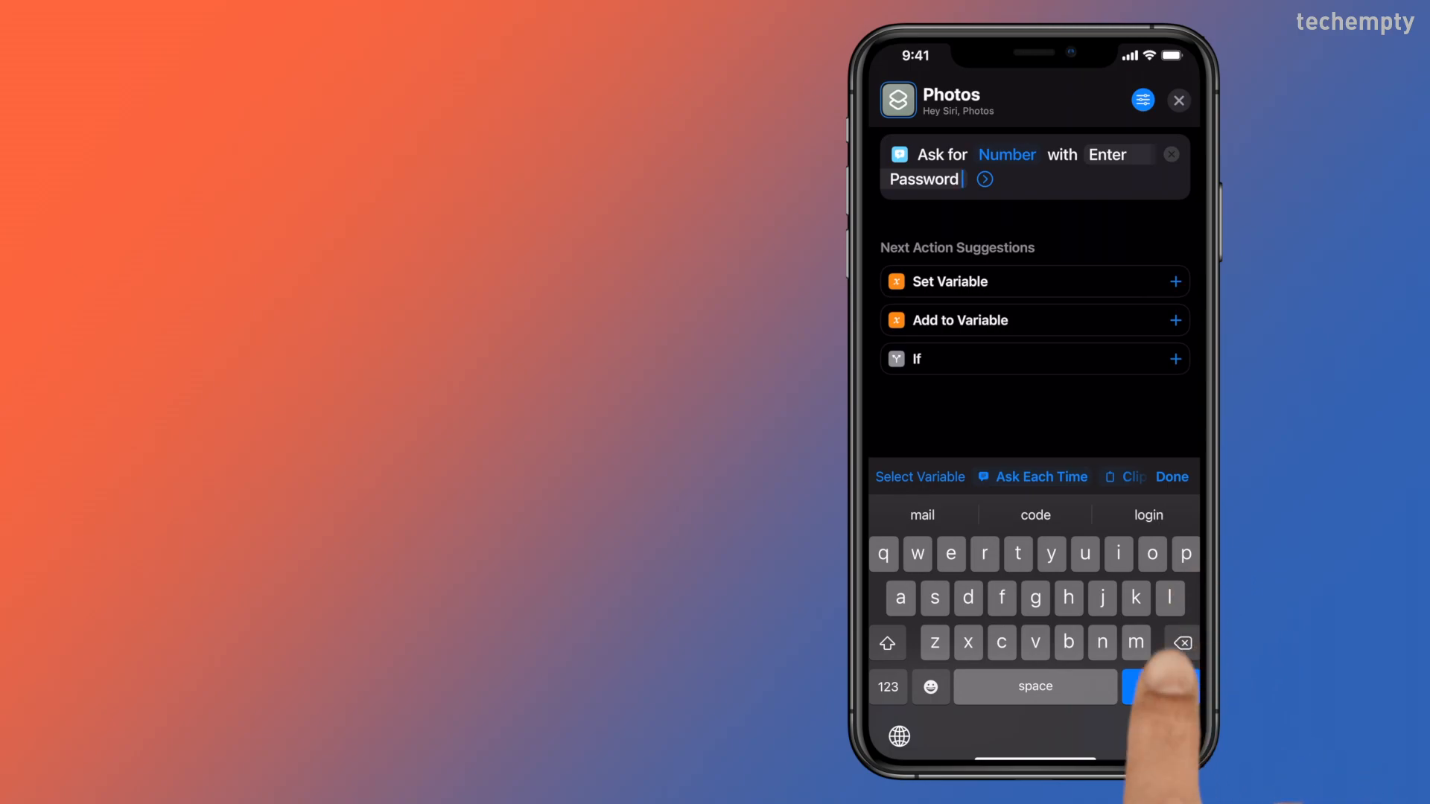
{"action": "left_click", "coordinate": [1172, 477]}
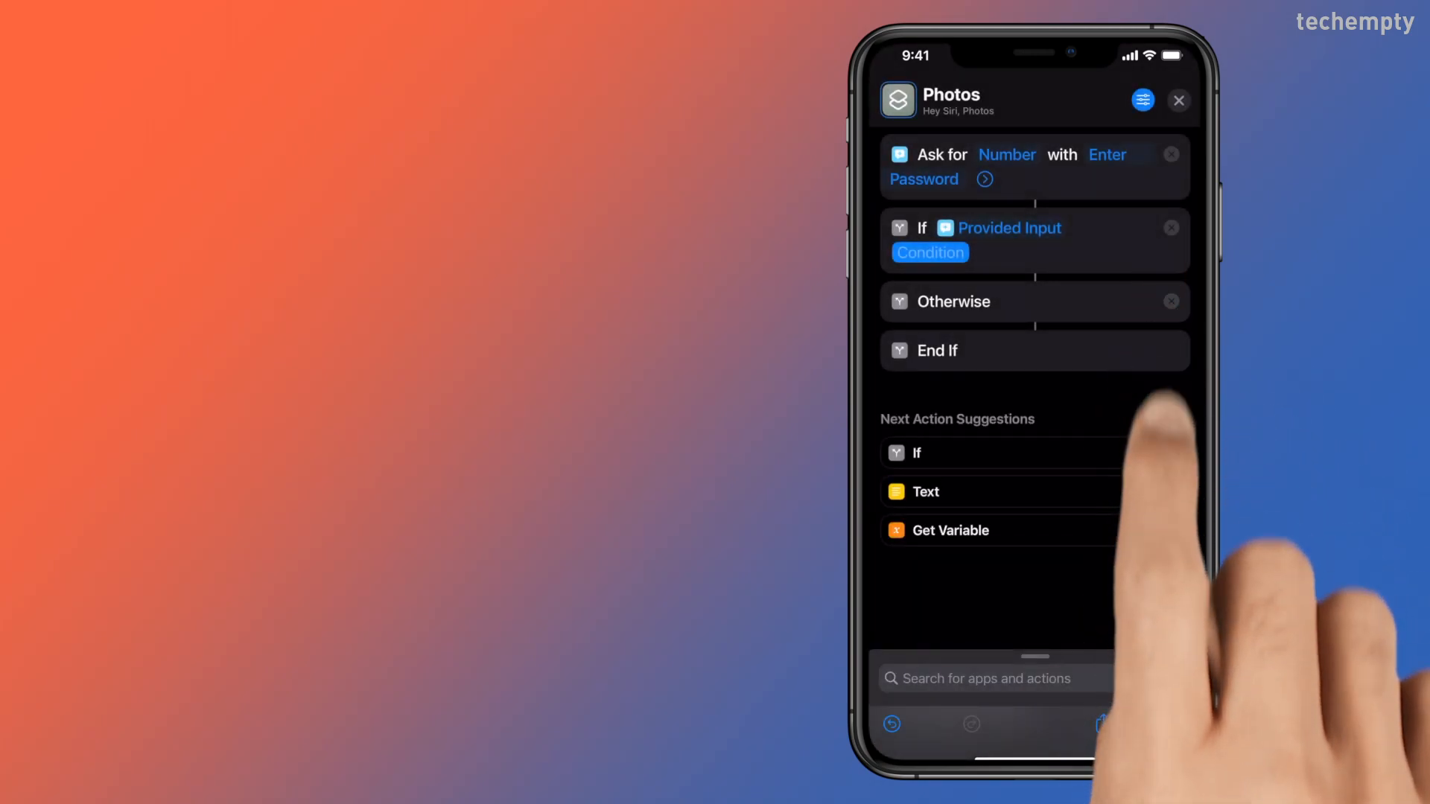
{"action": "left_click", "coordinate": [930, 254]}
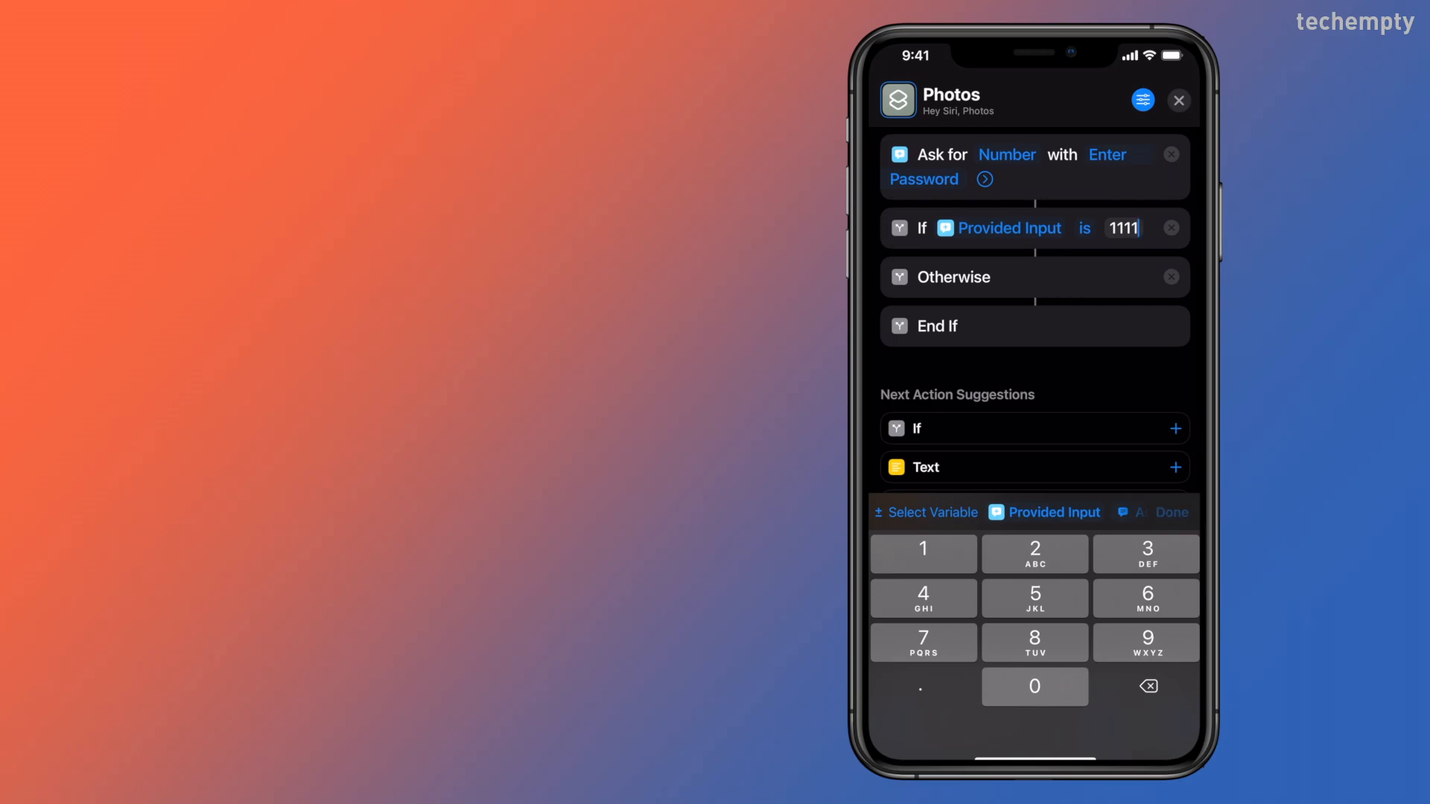
Add an Open App action in the If branch and choose Photos as the app.
{"action": "left_click", "coordinate": [1171, 511]}
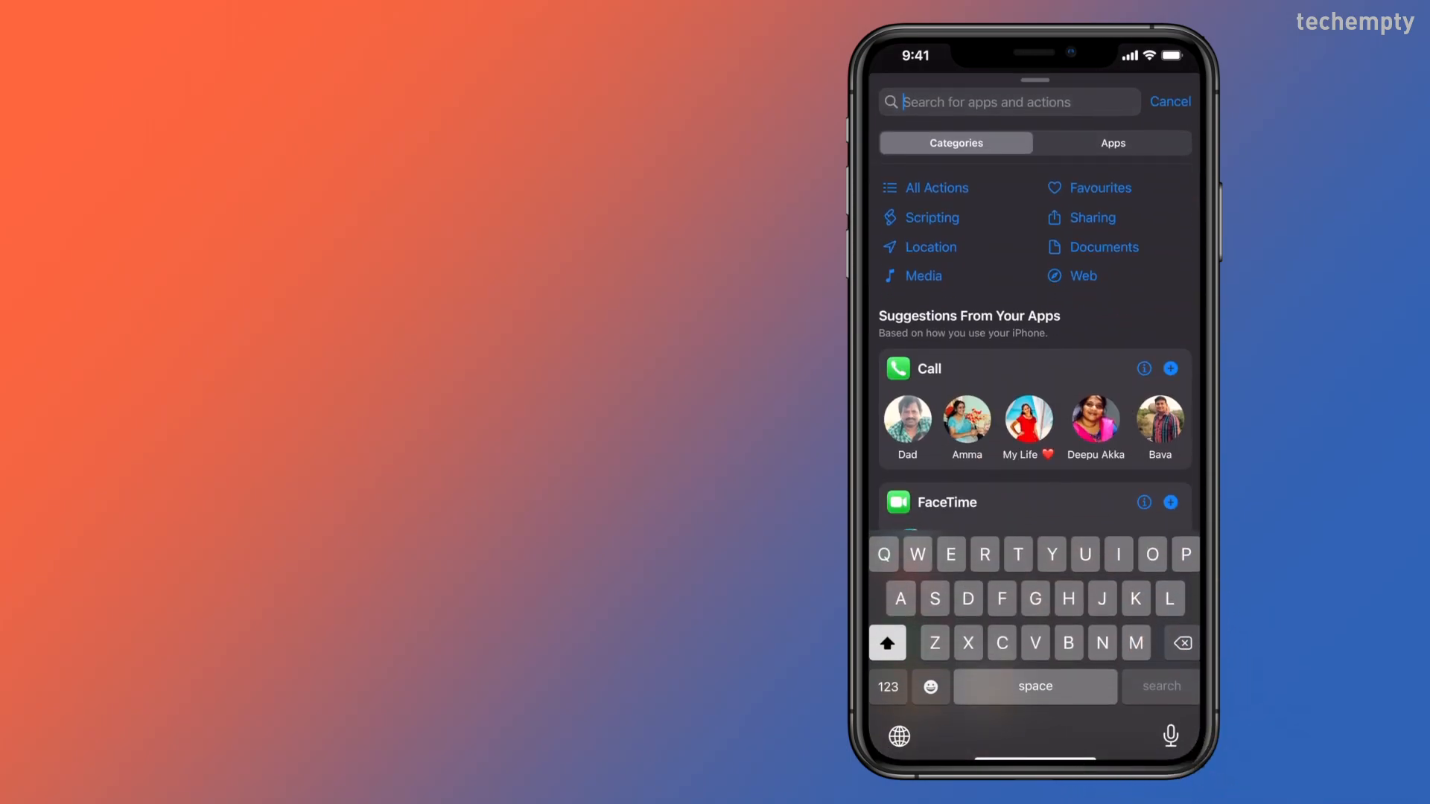
{"action": "type", "text": "Open app"}
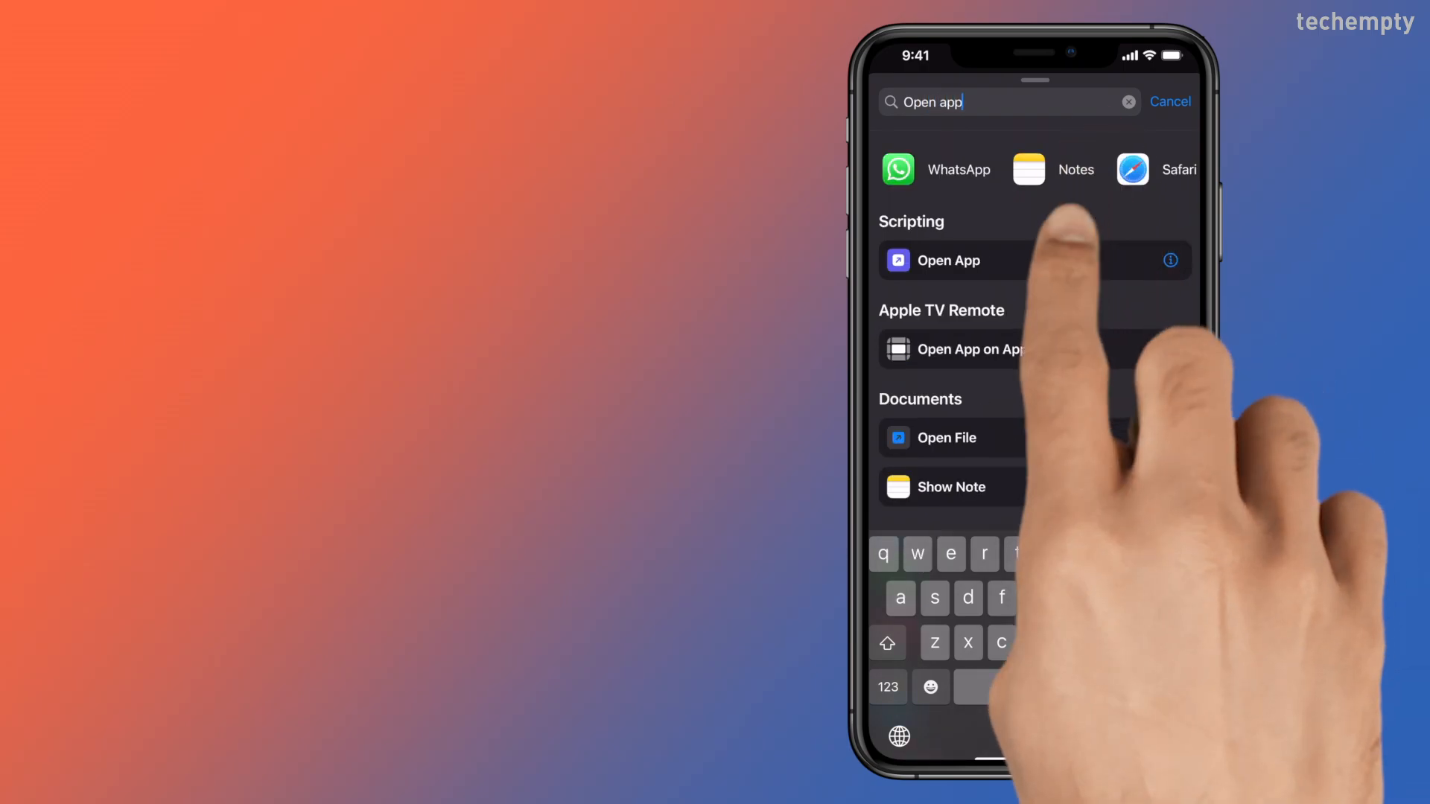
{"action": "left_click", "coordinate": [950, 261]}
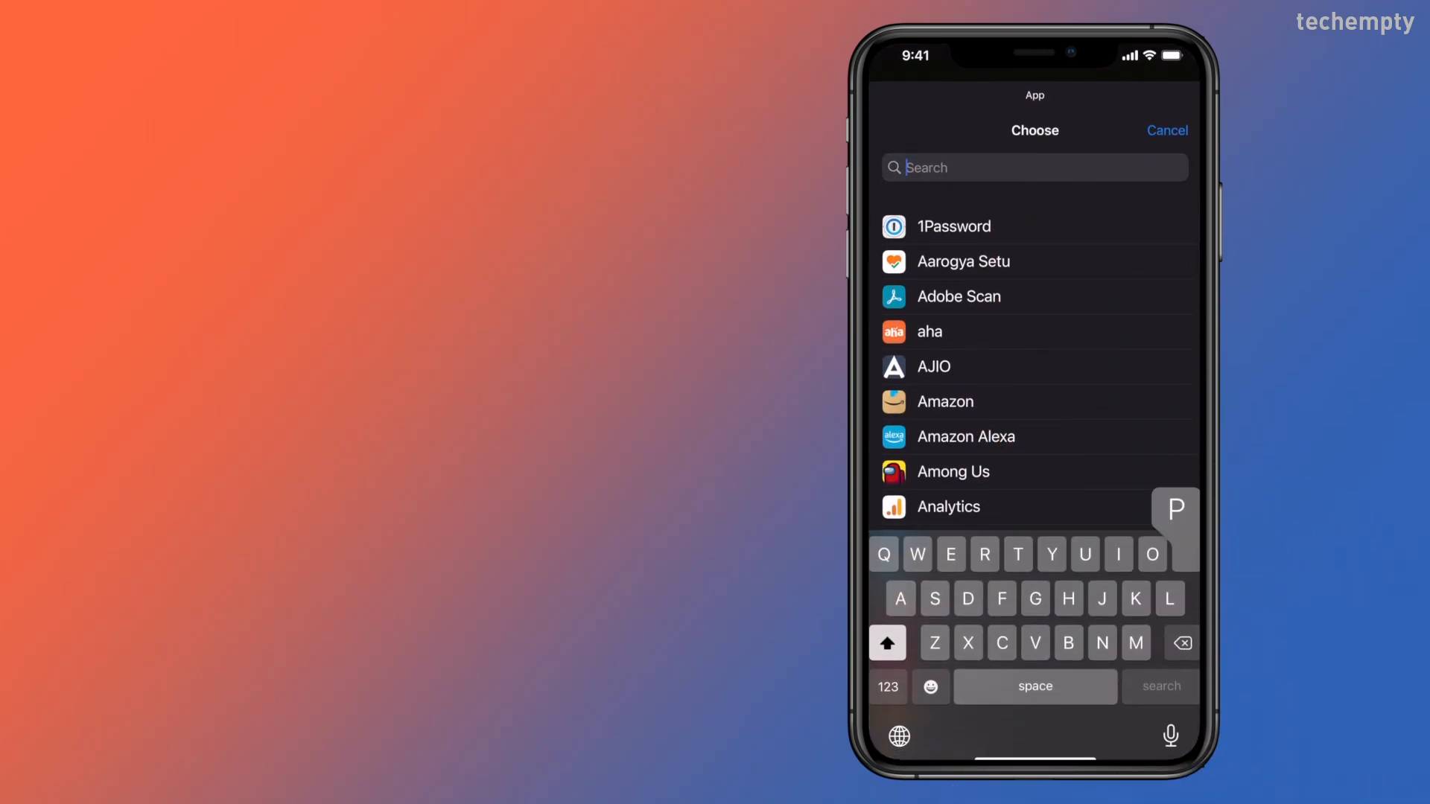
{"action": "type", "text": "Pho"}
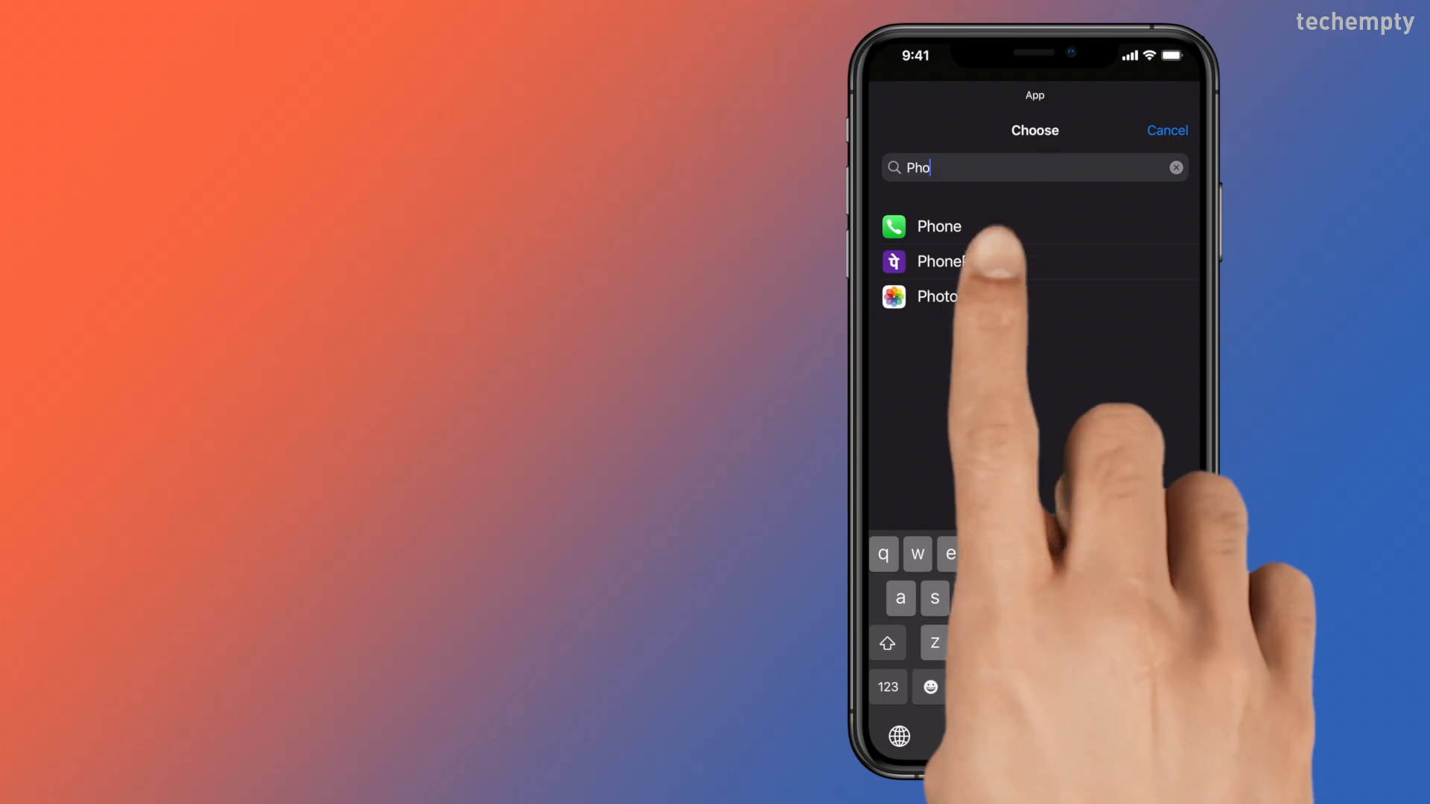
{"action": "left_click", "coordinate": [936, 295]}
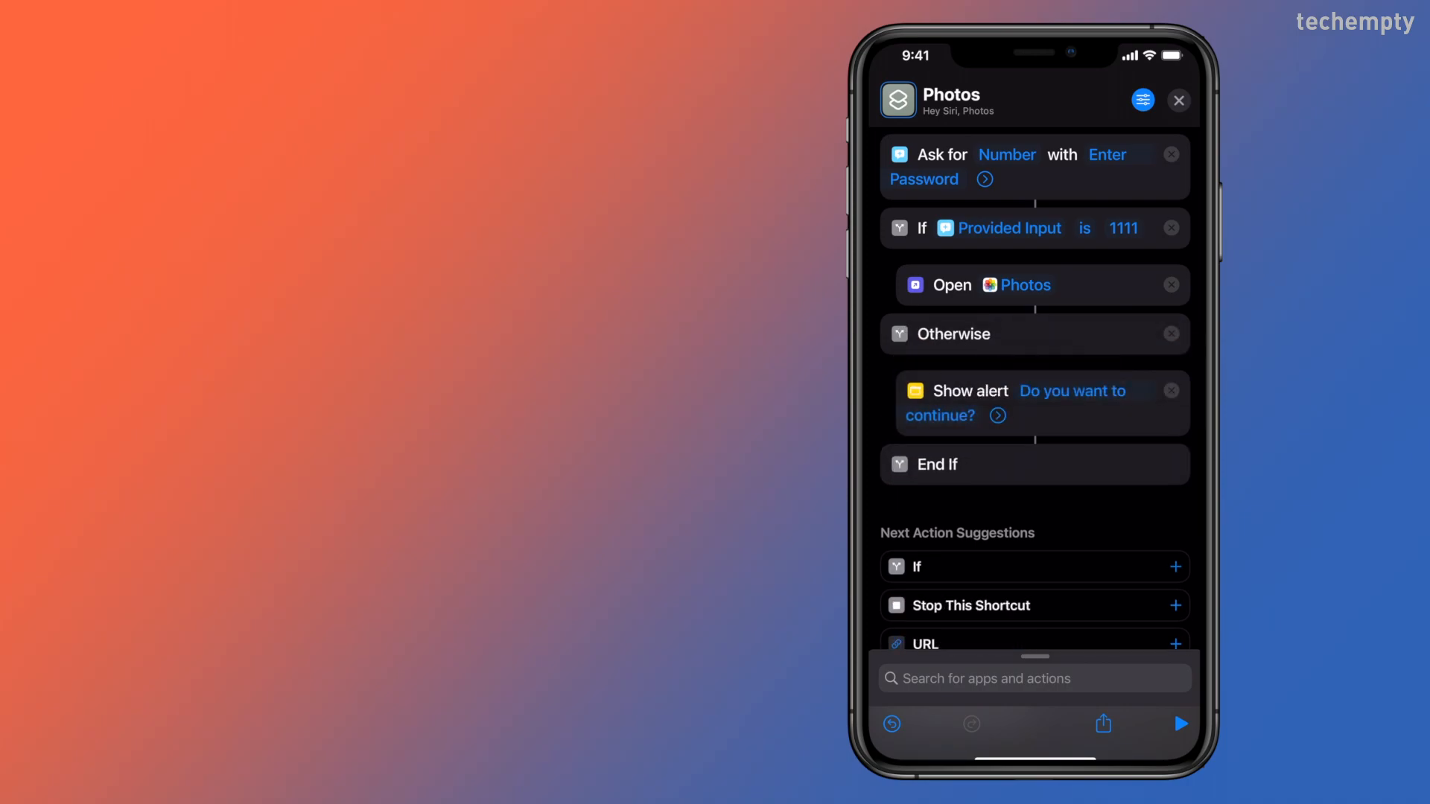
Change the Otherwise alert message to 'Wrong password'.
{"action": "left_click", "coordinate": [1071, 390]}
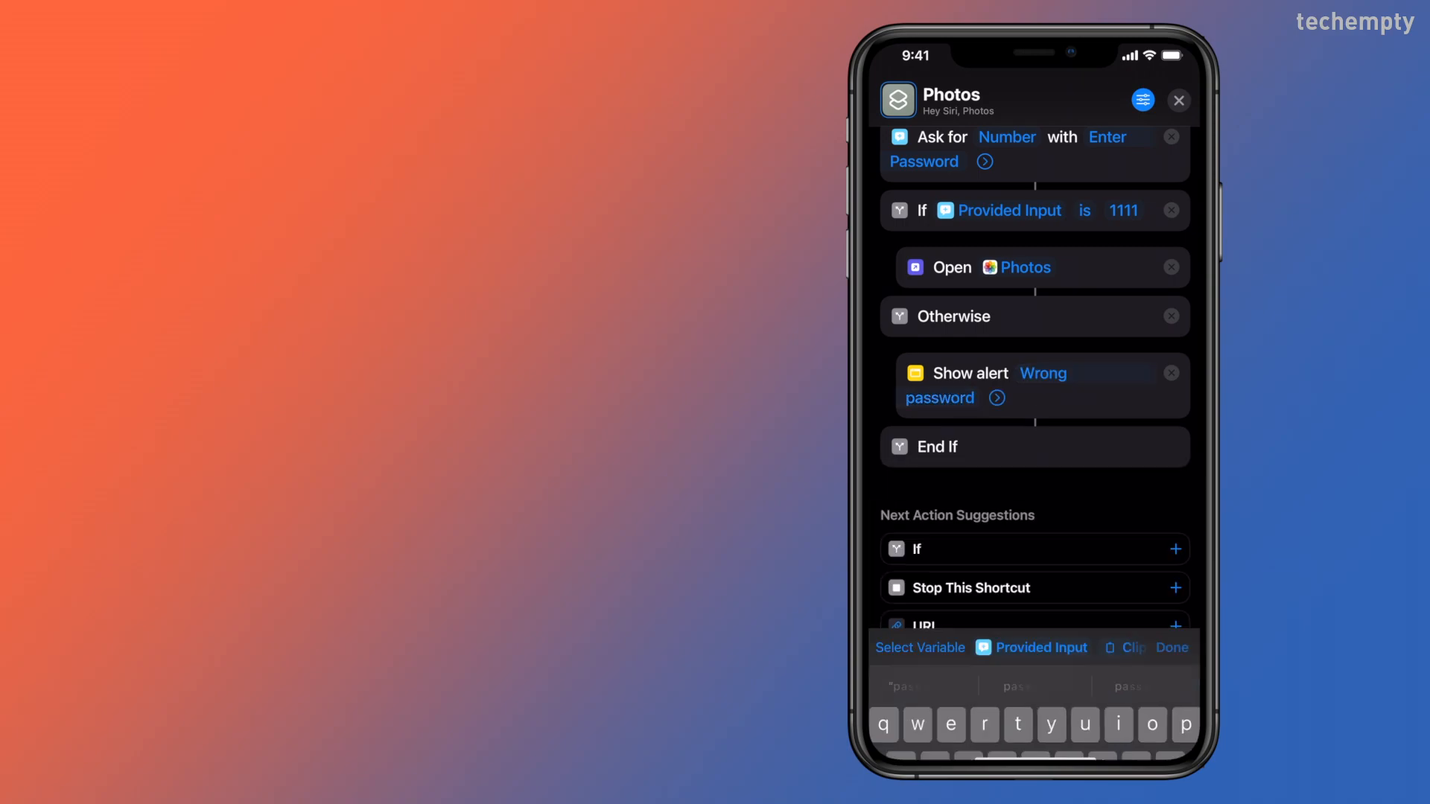
{"action": "left_click", "coordinate": [1171, 648]}
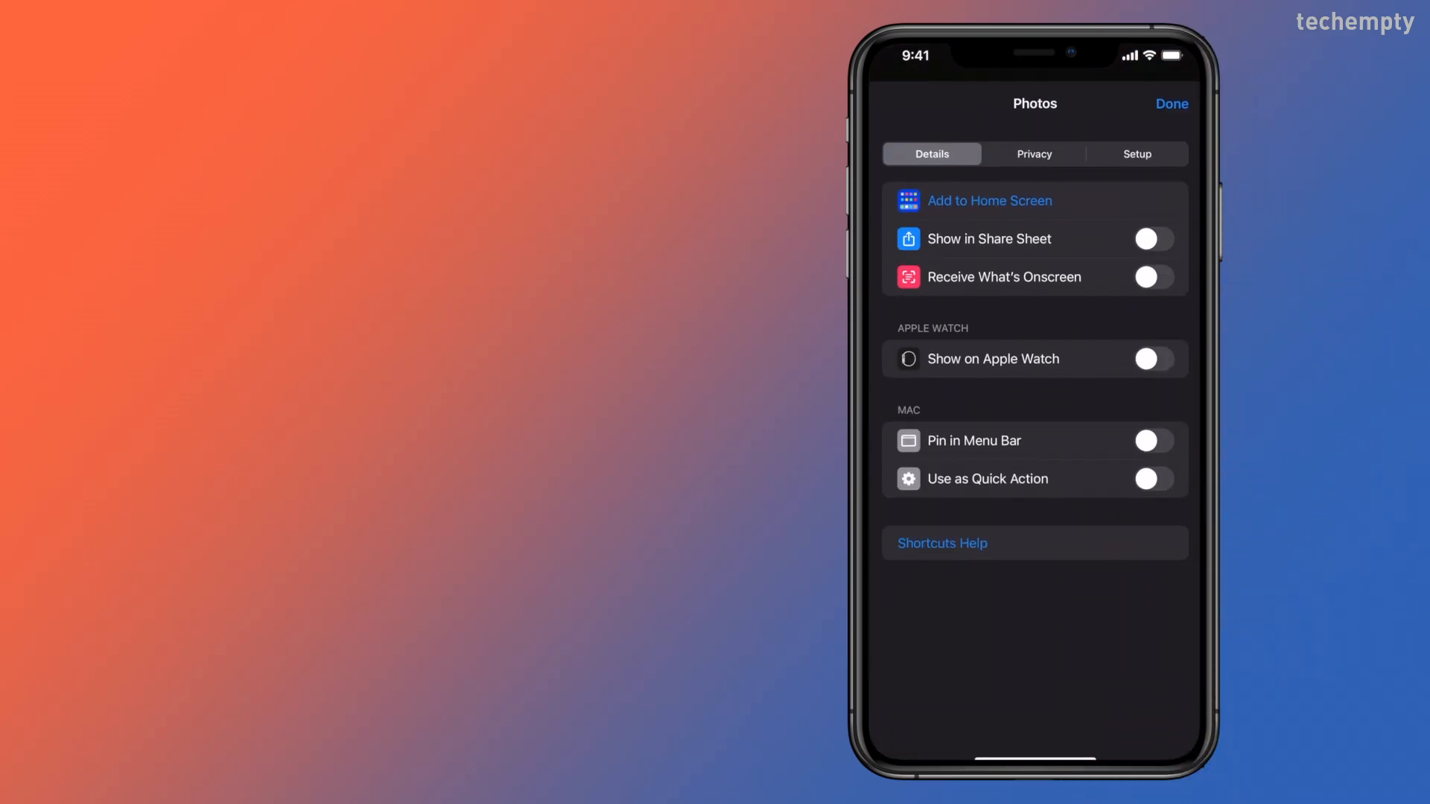
Add the shortcut to the home screen using the saved Photos logo image as its icon.
{"action": "left_click", "coordinate": [989, 201]}
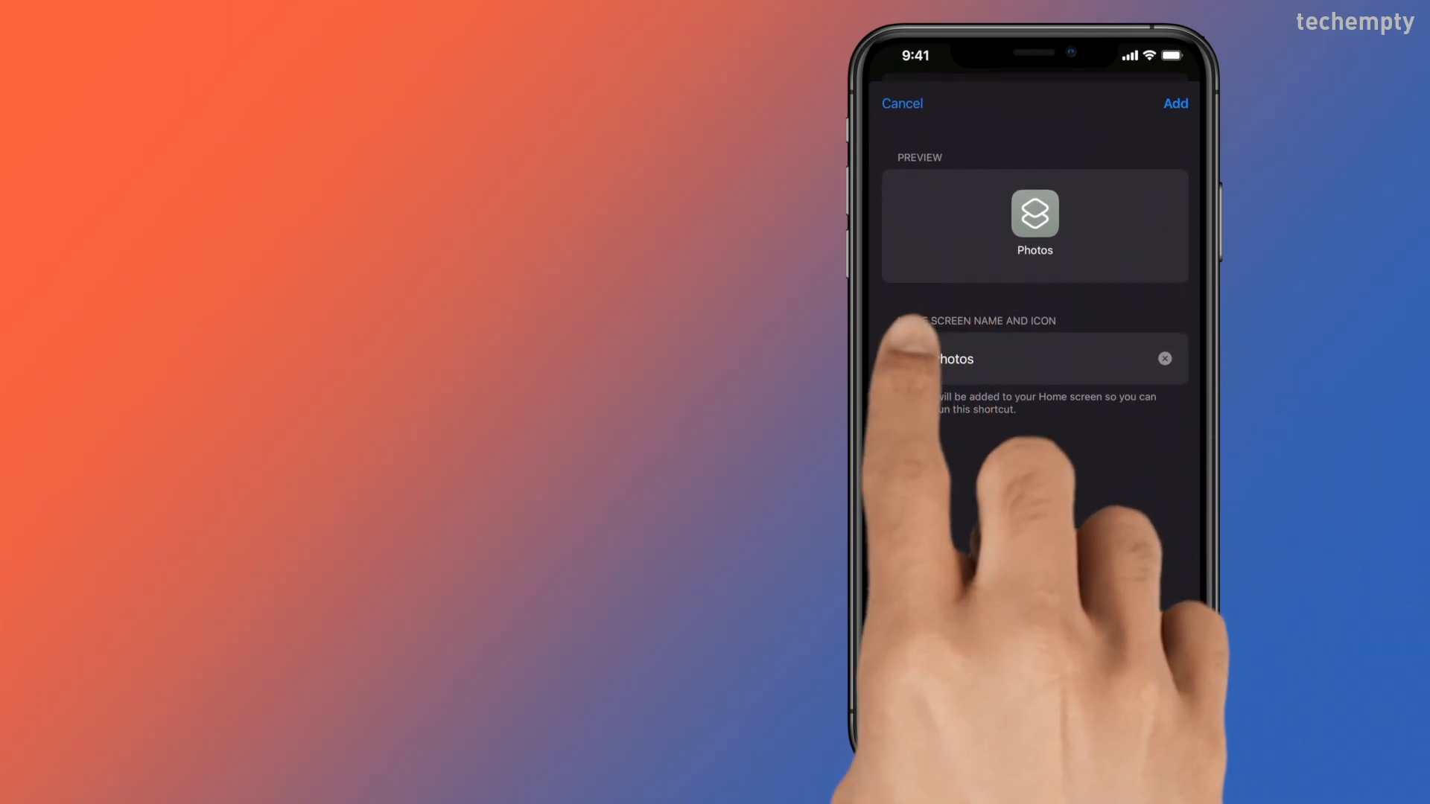
{"action": "left_click", "coordinate": [1034, 216]}
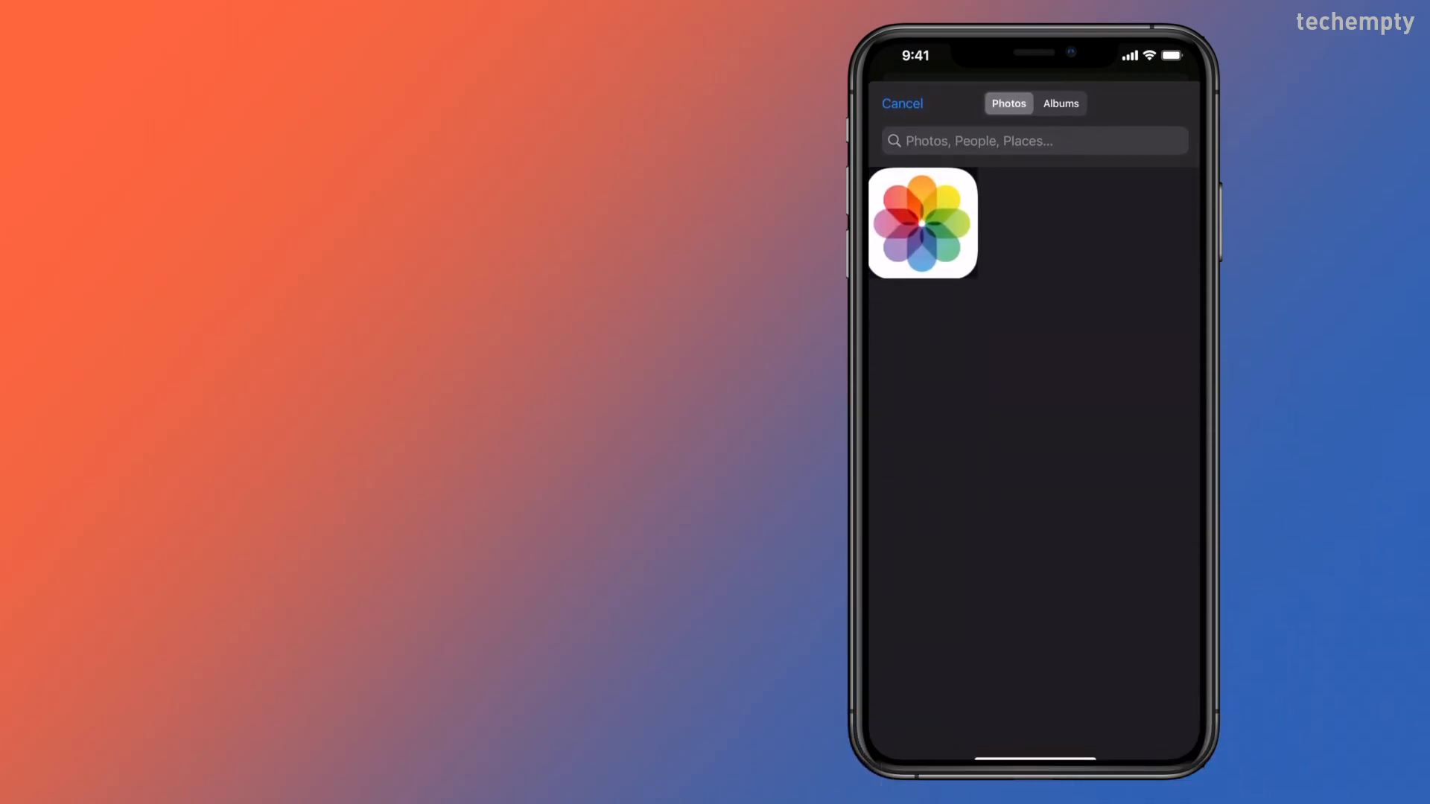
{"action": "left_click", "coordinate": [921, 222]}
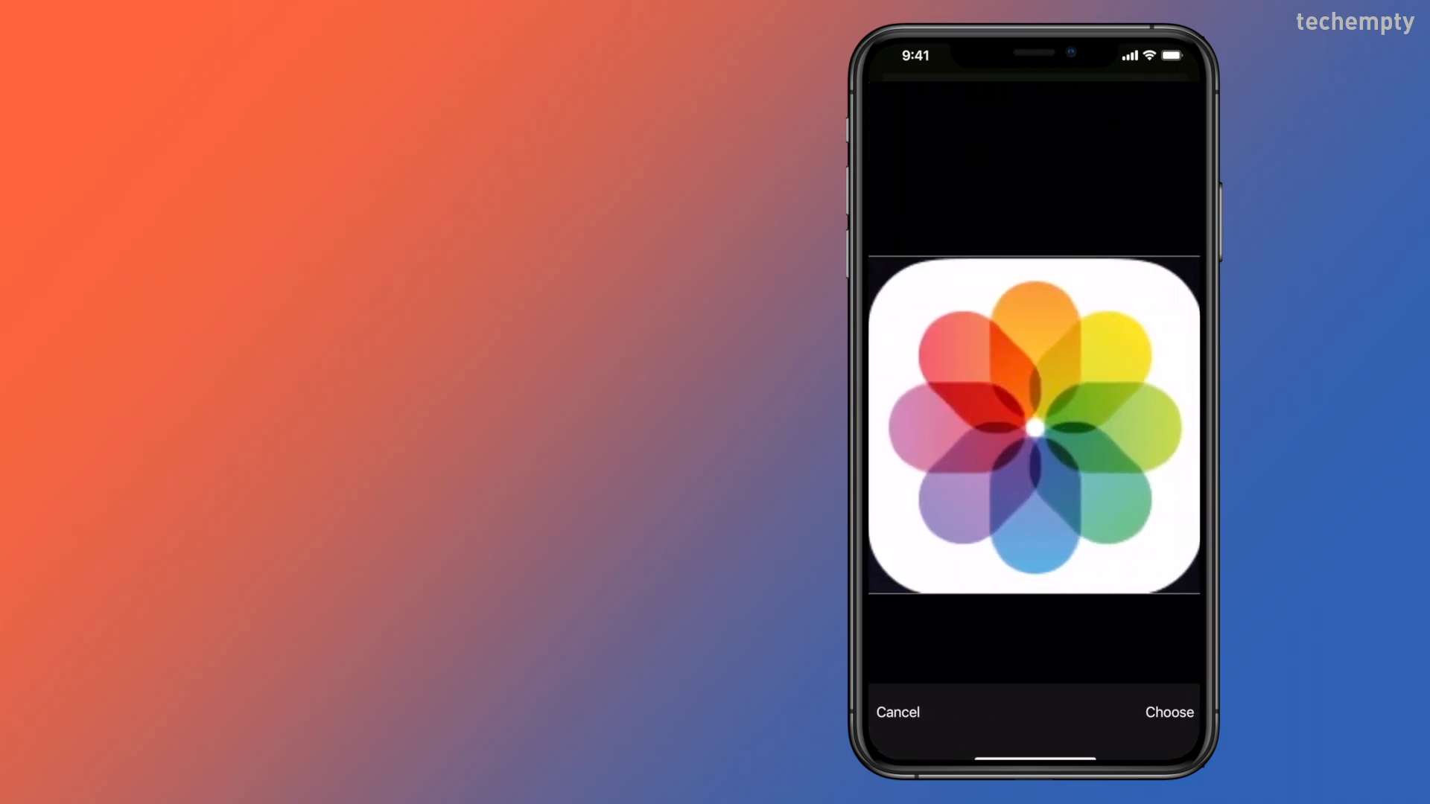
{"action": "left_click", "coordinate": [1169, 712]}
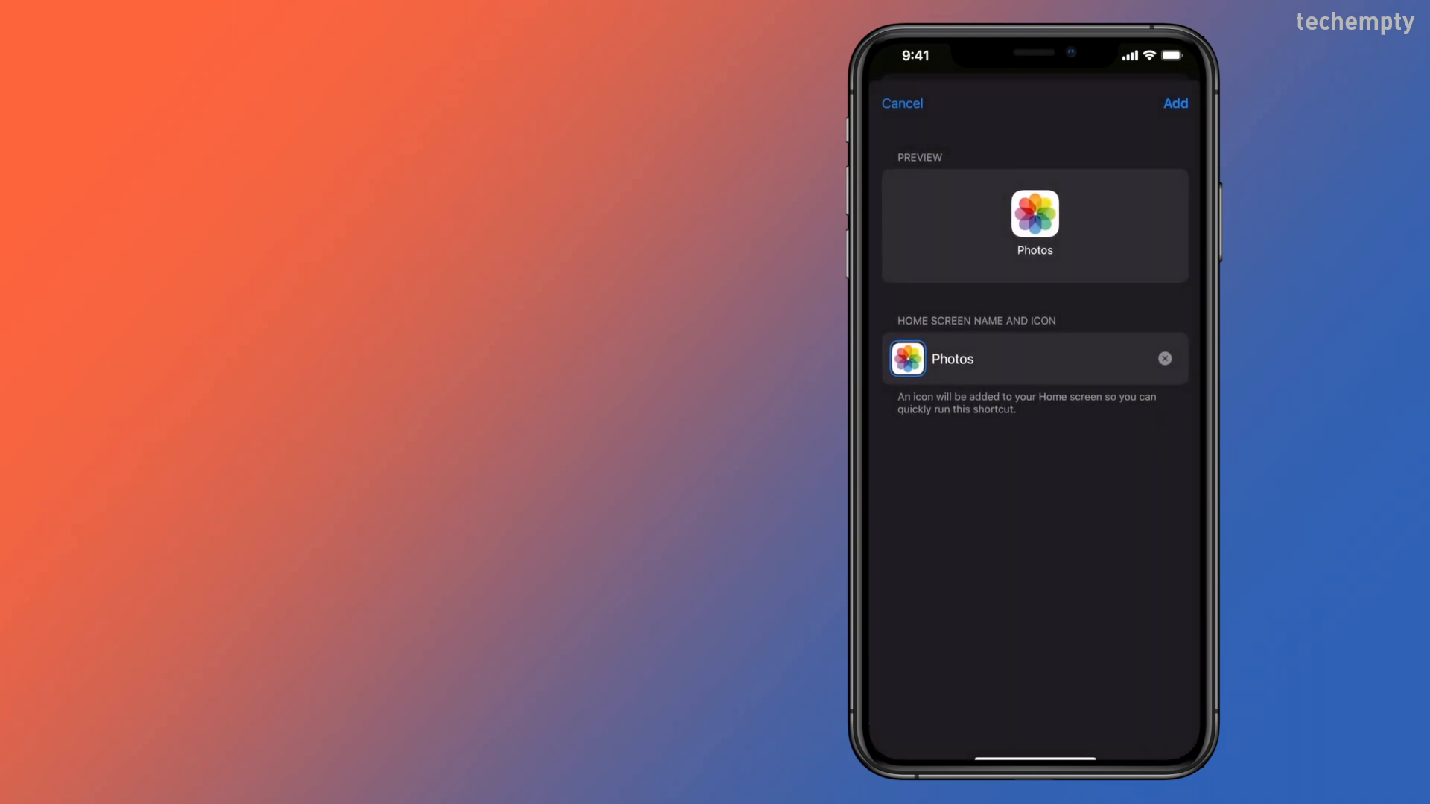
{"action": "left_click", "coordinate": [1175, 103]}
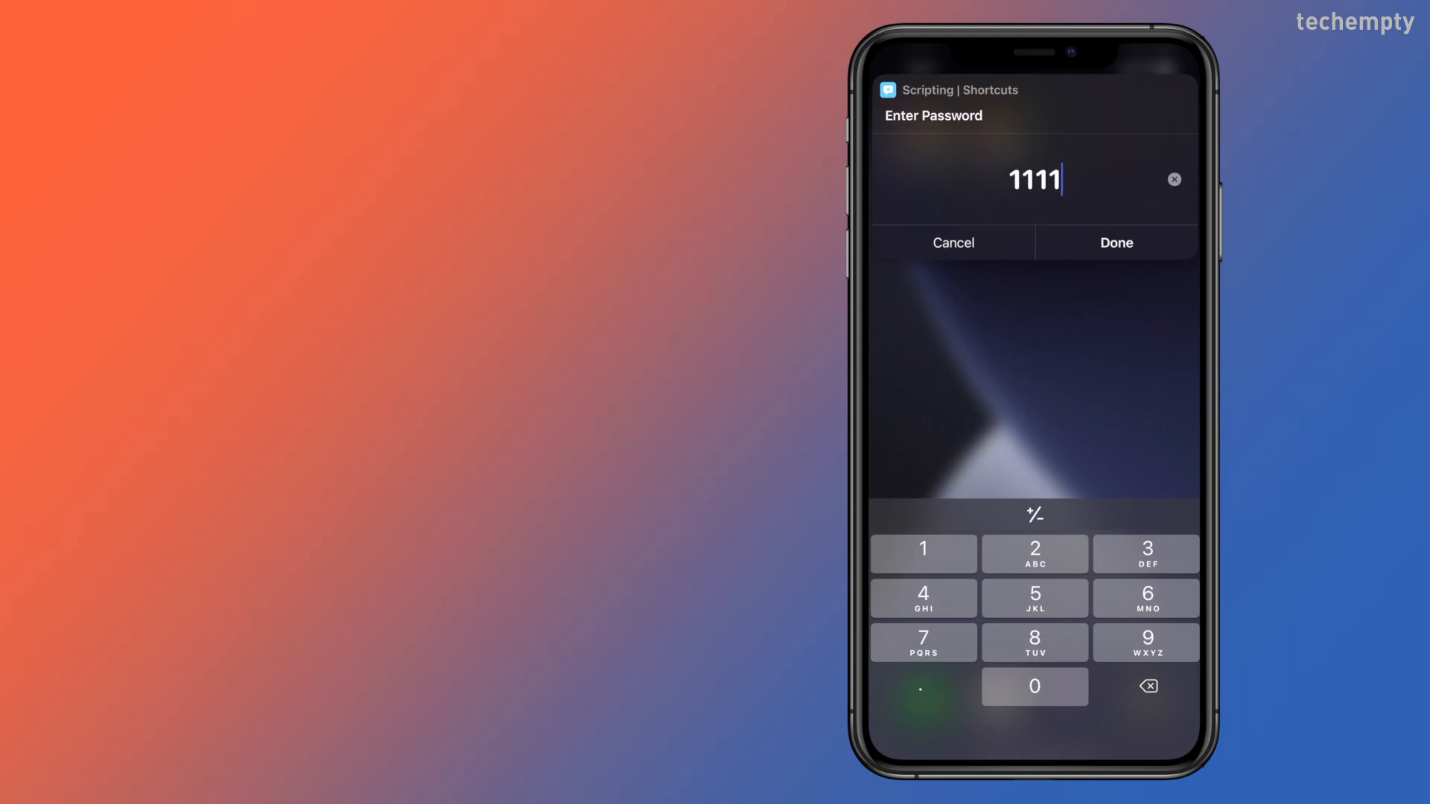
{"action": "left_click", "coordinate": [1114, 243]}
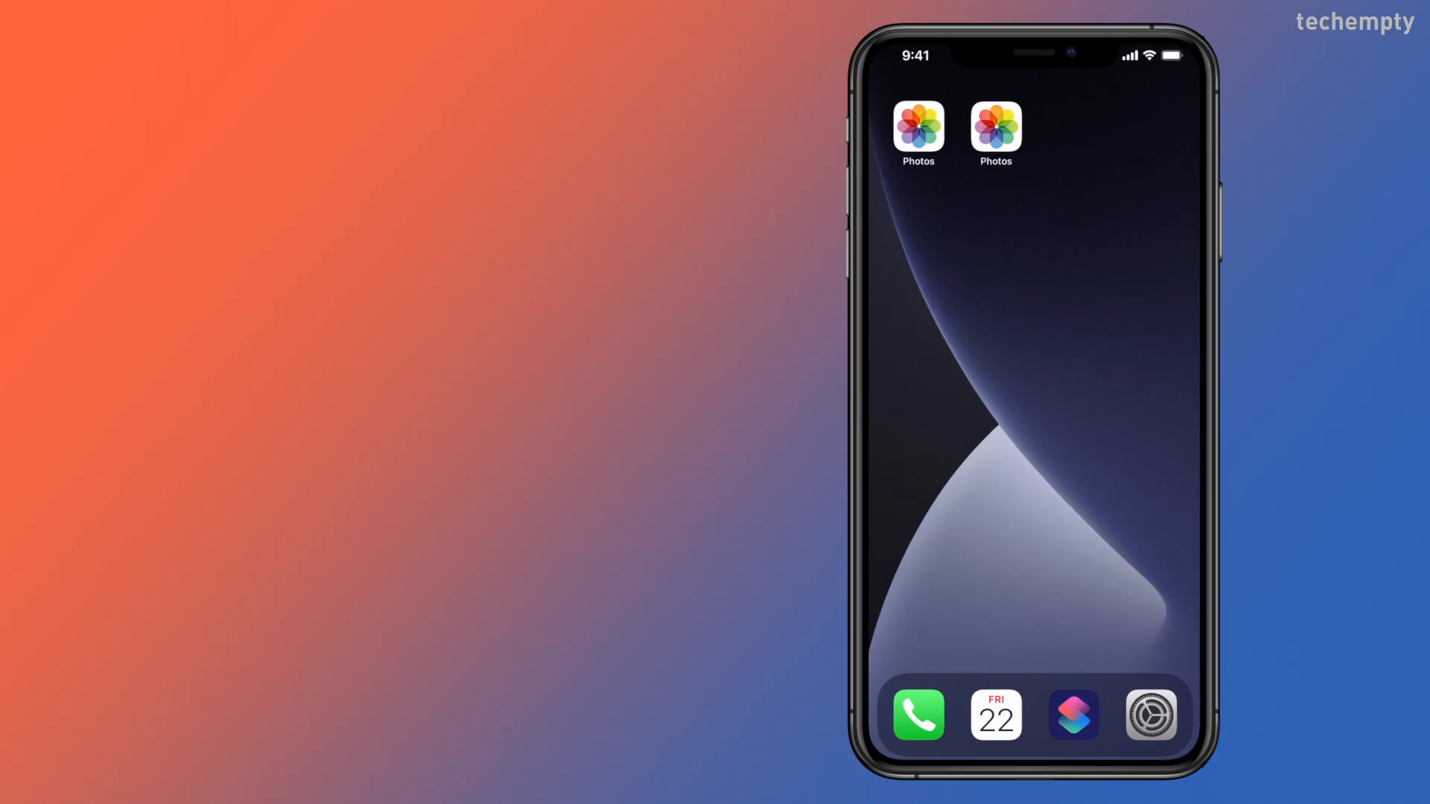
{"action": "type", "text": "photos"}
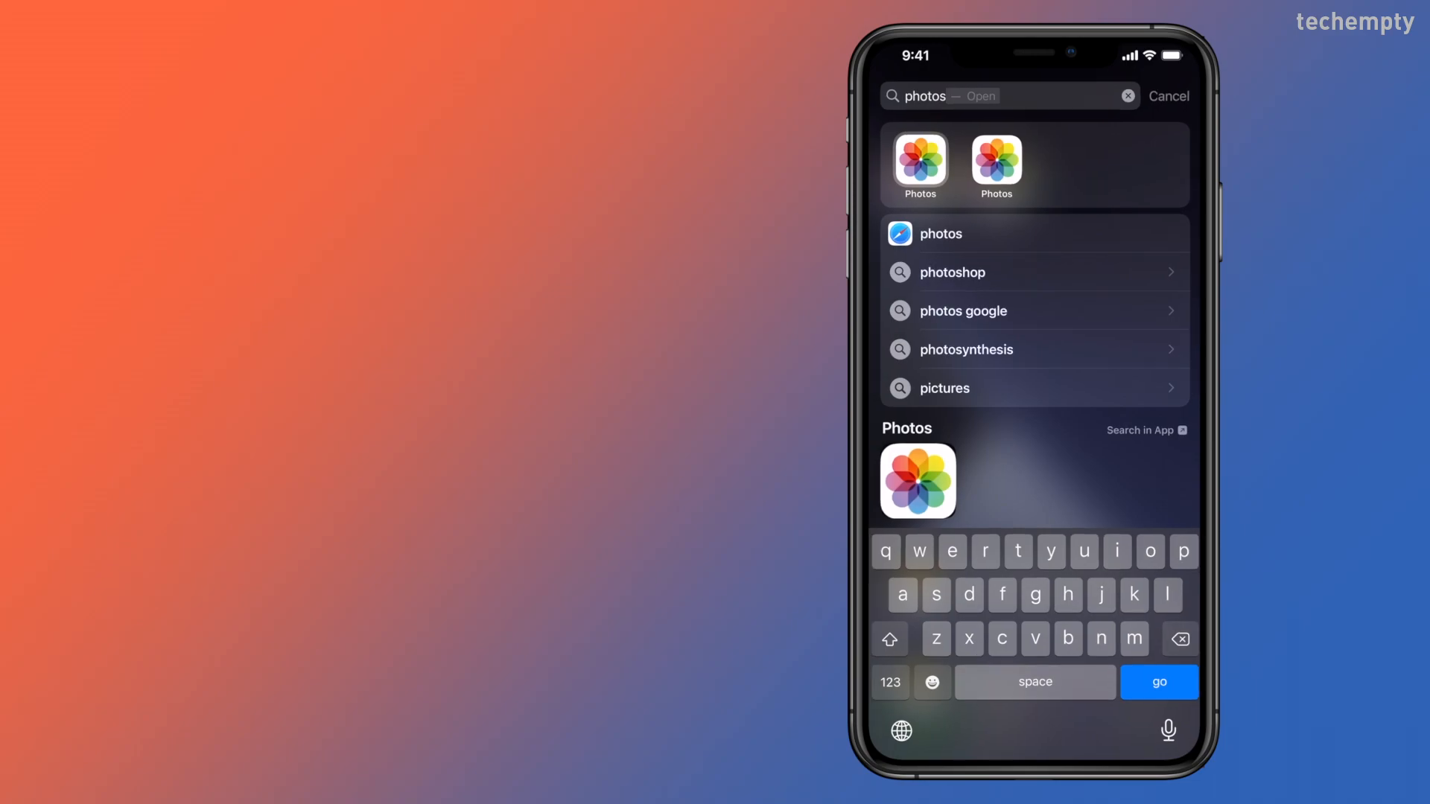
Remove one of the two Photos icons from the home screen, then go to Settings.
{"action": "left_click", "coordinate": [920, 165]}
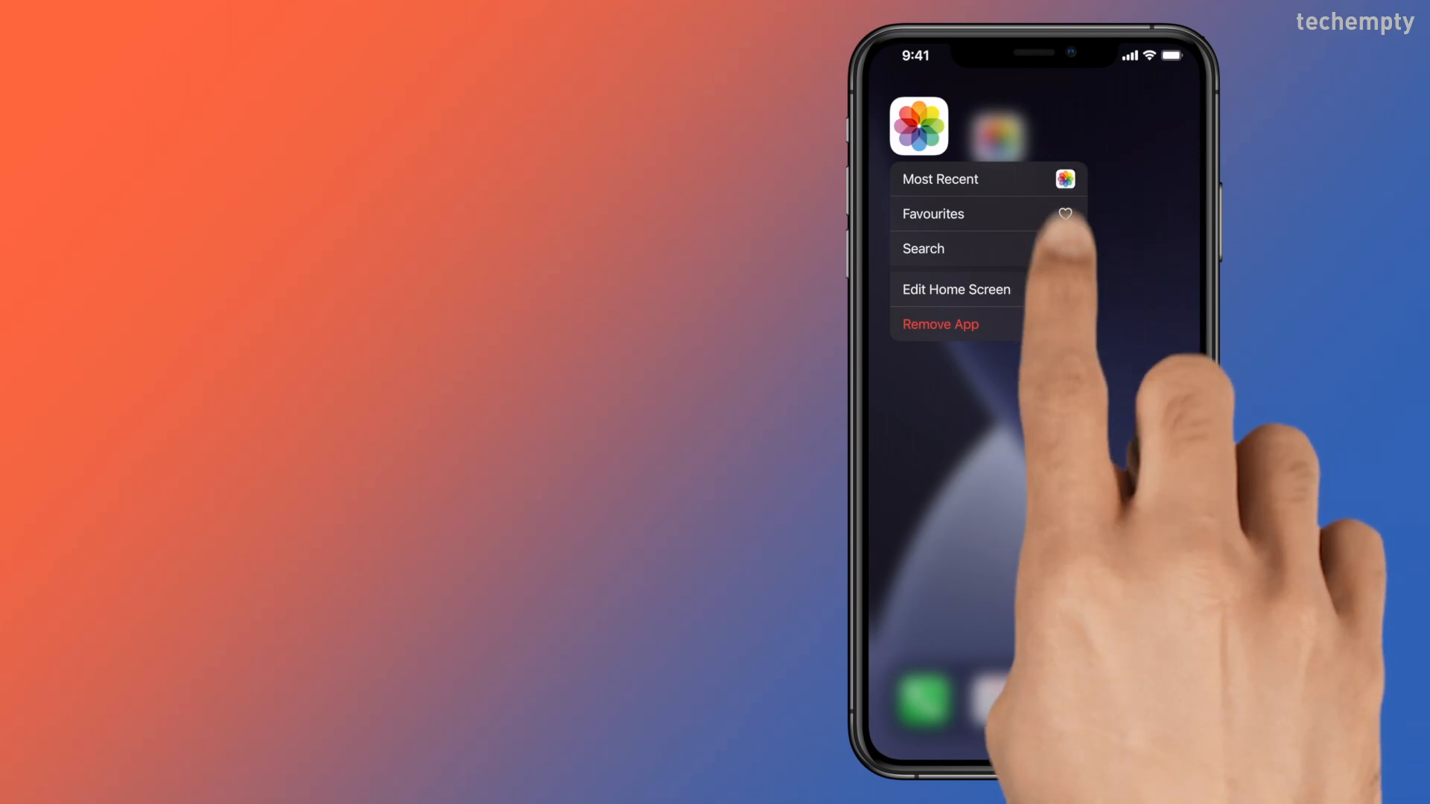
{"action": "left_click", "coordinate": [957, 289]}
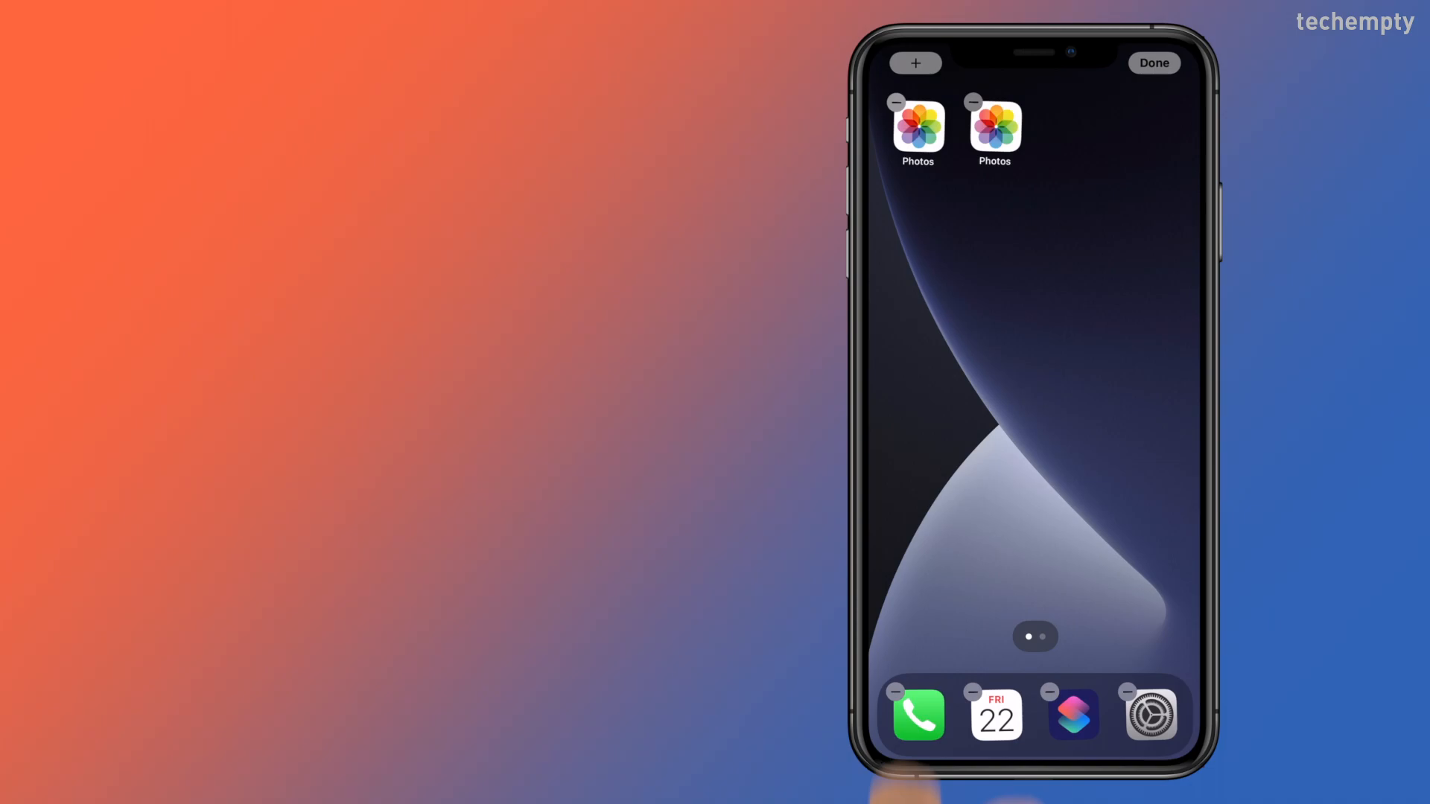
{"action": "left_click", "coordinate": [977, 100]}
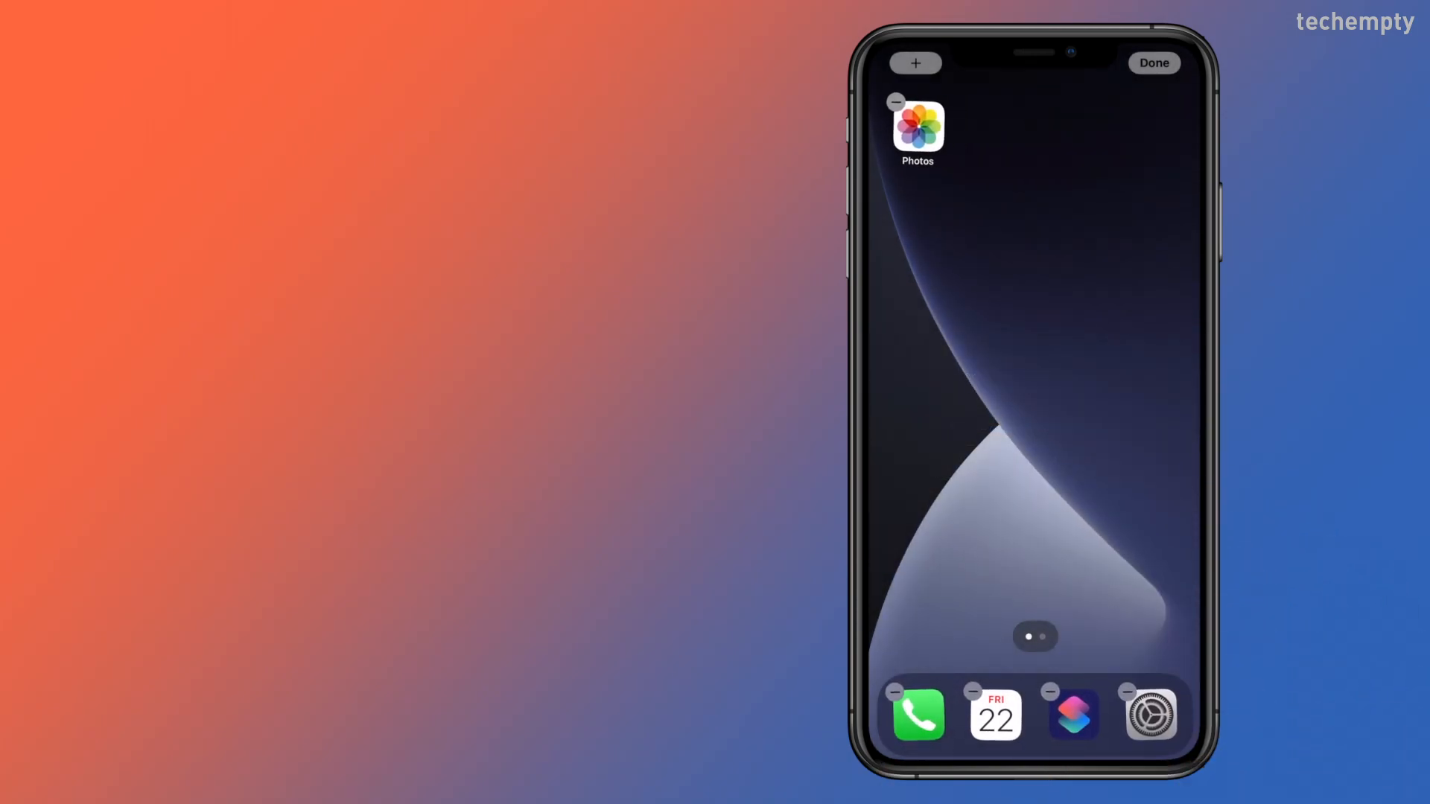
{"action": "left_click", "coordinate": [1153, 62]}
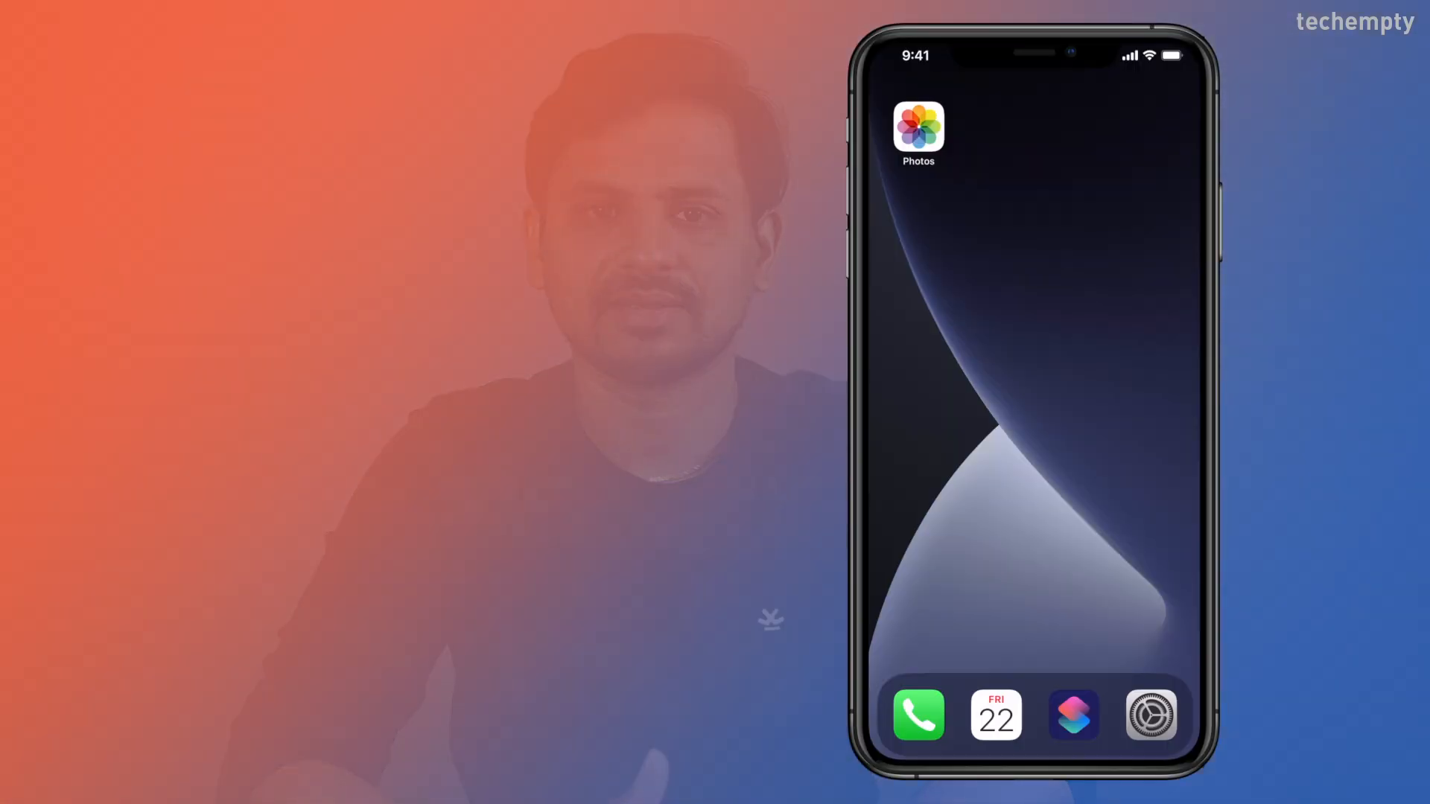
{"action": "left_click", "coordinate": [1150, 715]}
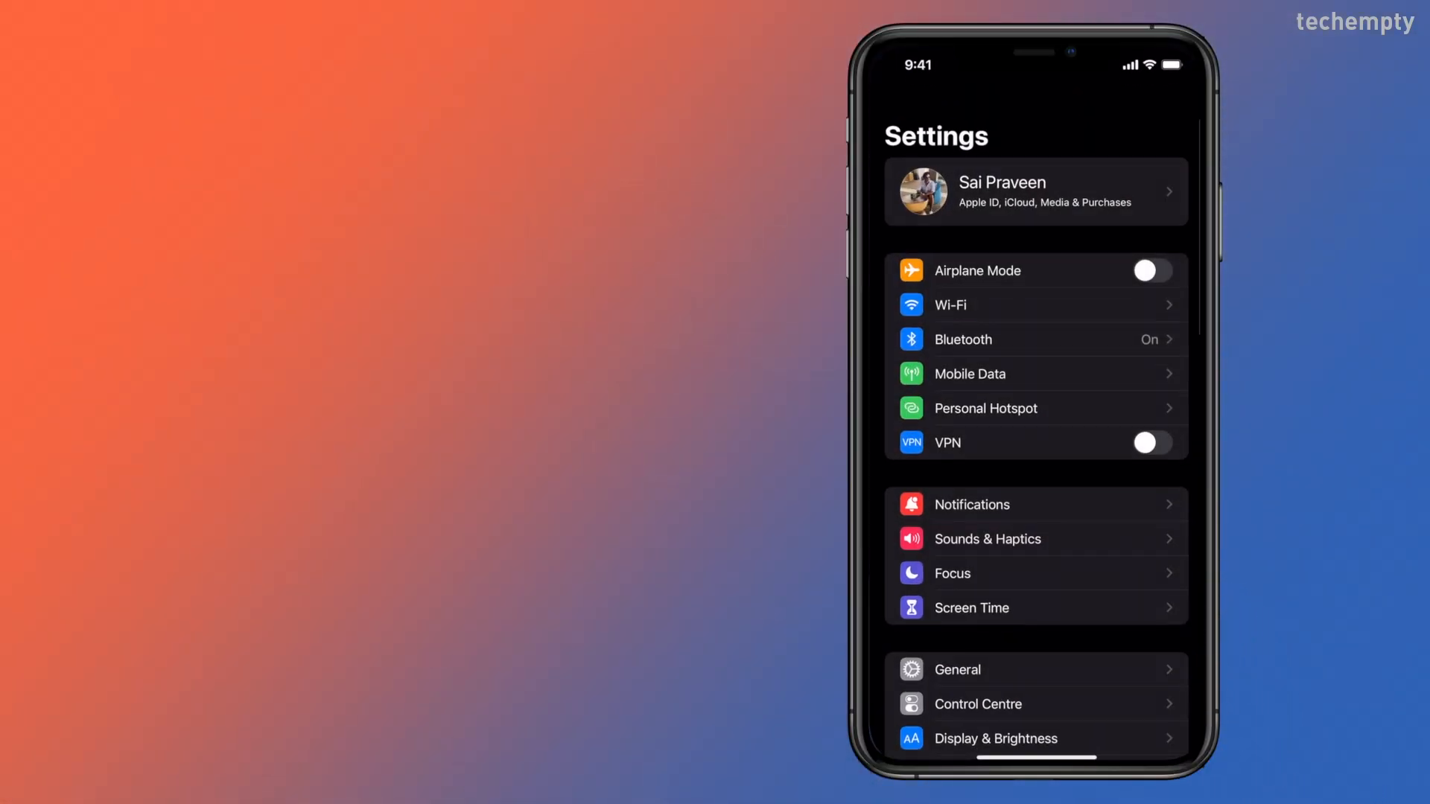
Look through Settings, then search Spotlight for 'photos' to check both results remain.
{"action": "scroll", "scroll_direction": "down", "scroll_amount": 3}
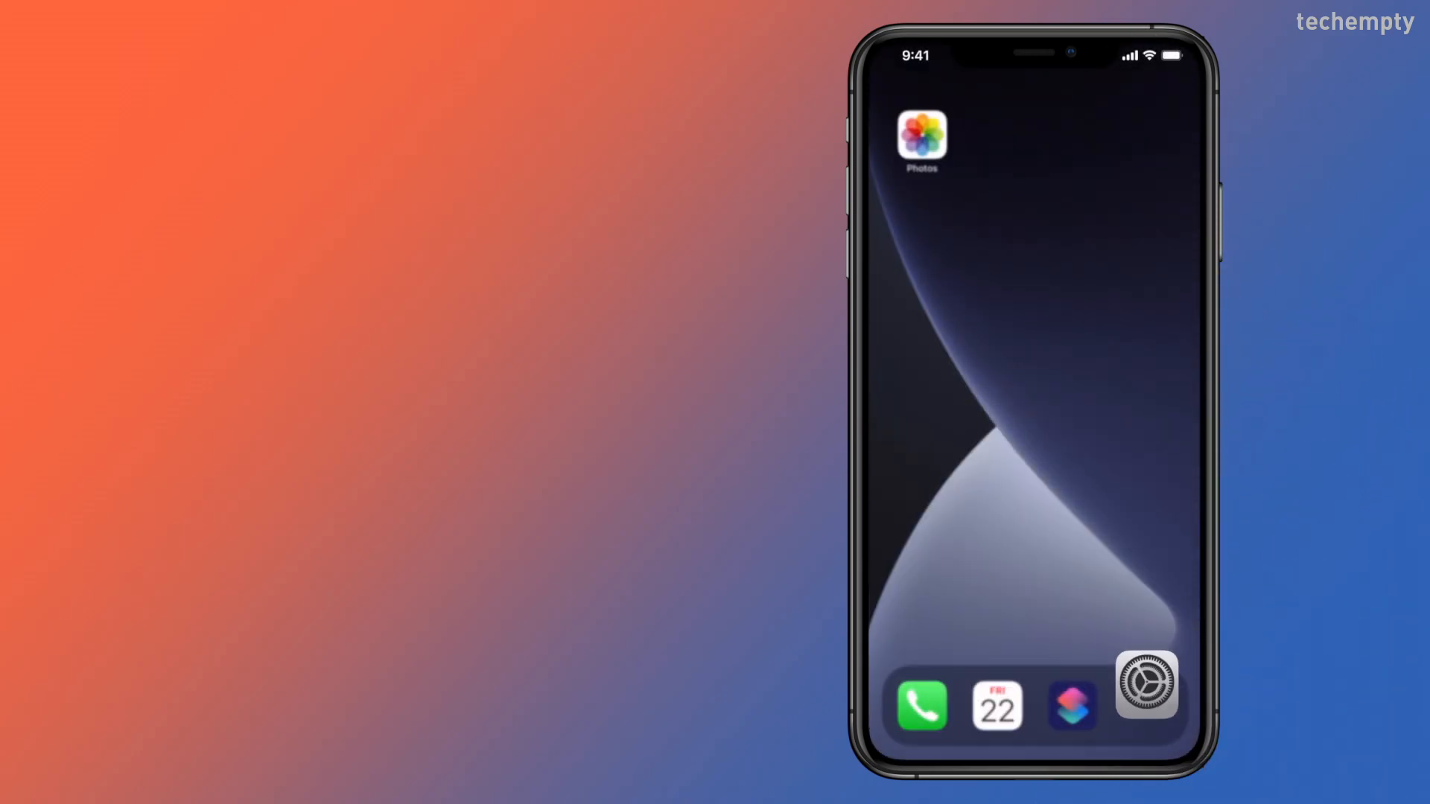
{"action": "type", "text": "photos"}
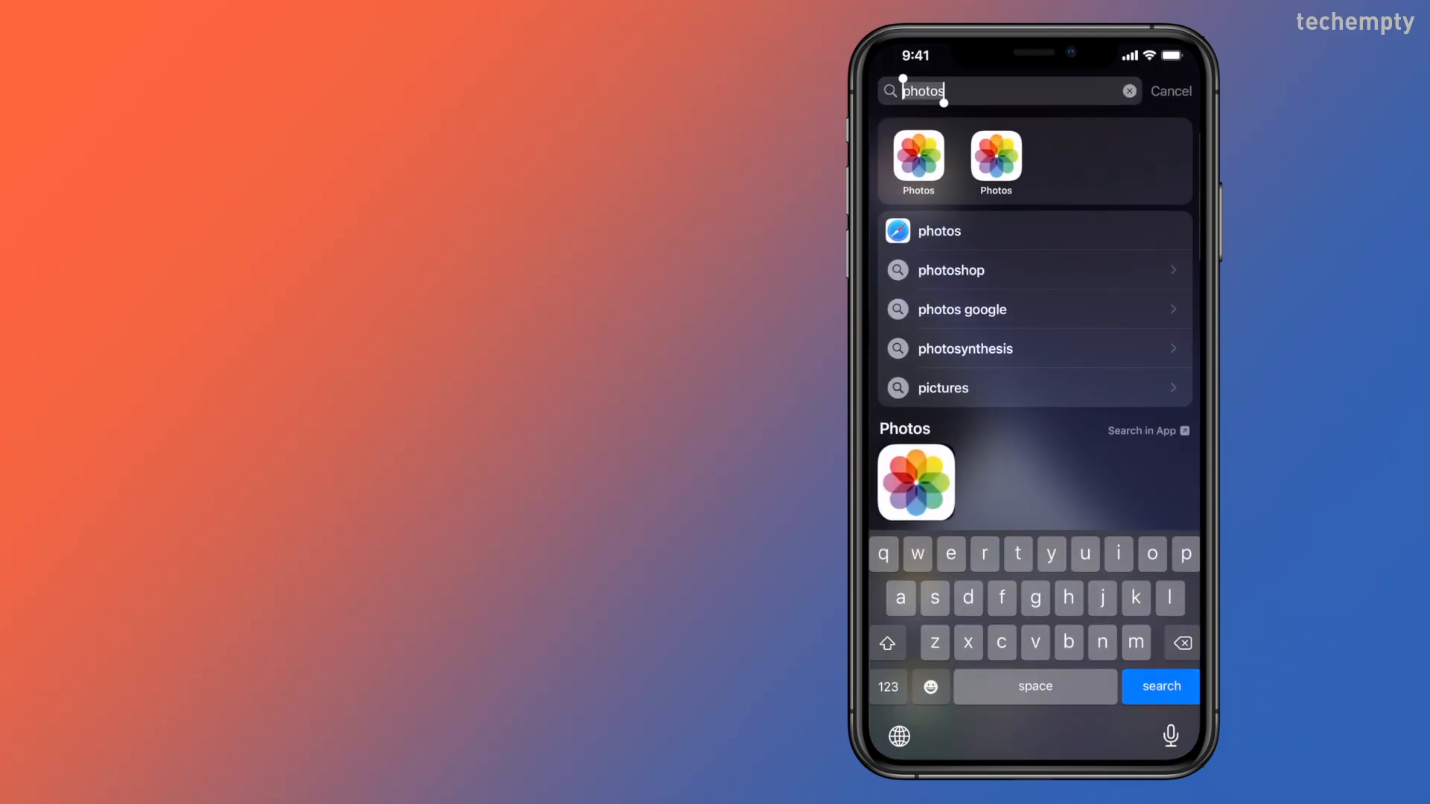